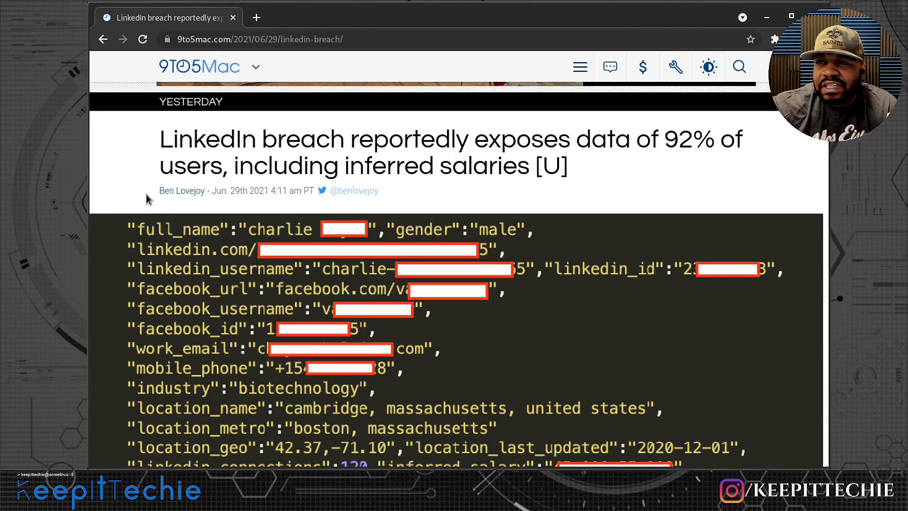
mouse_move(189, 161)
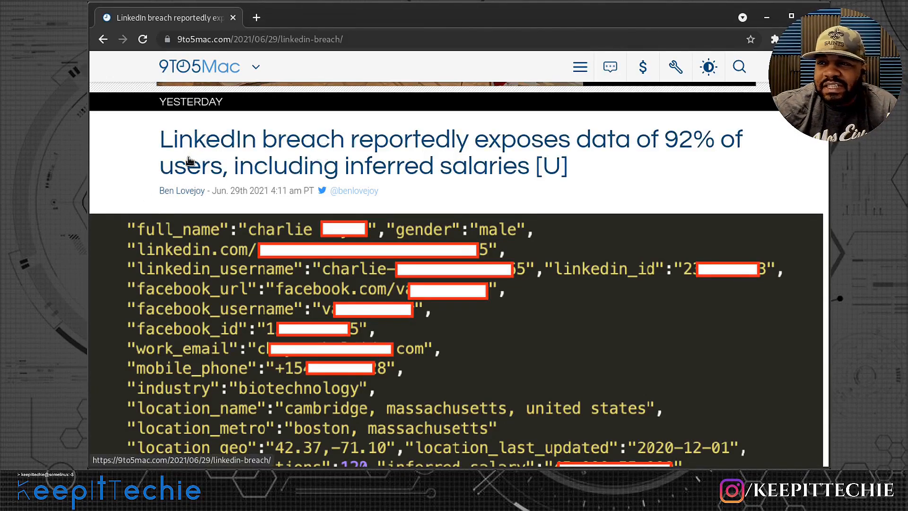
mouse_move(276, 147)
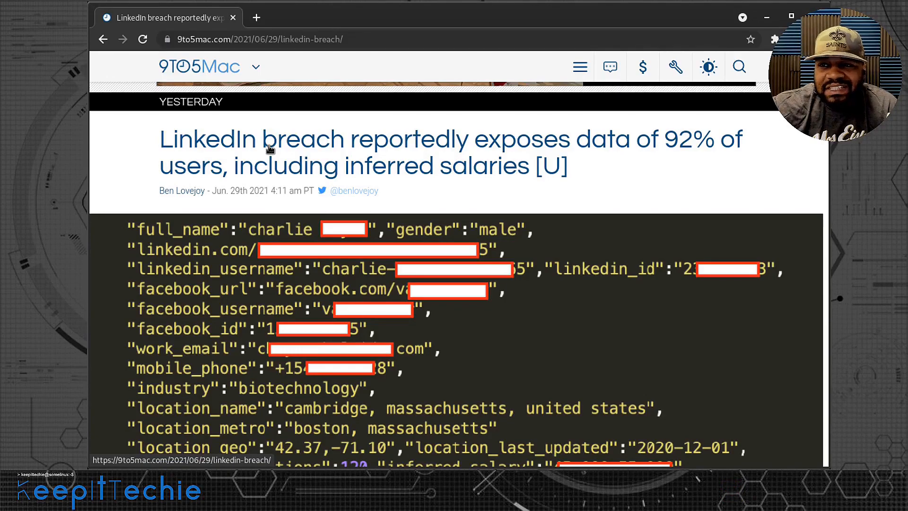
mouse_move(363, 176)
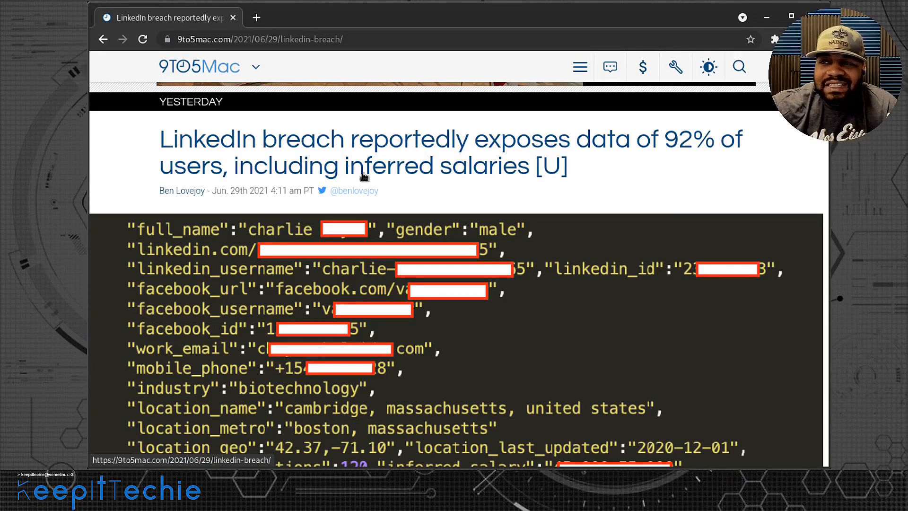
mouse_move(581, 307)
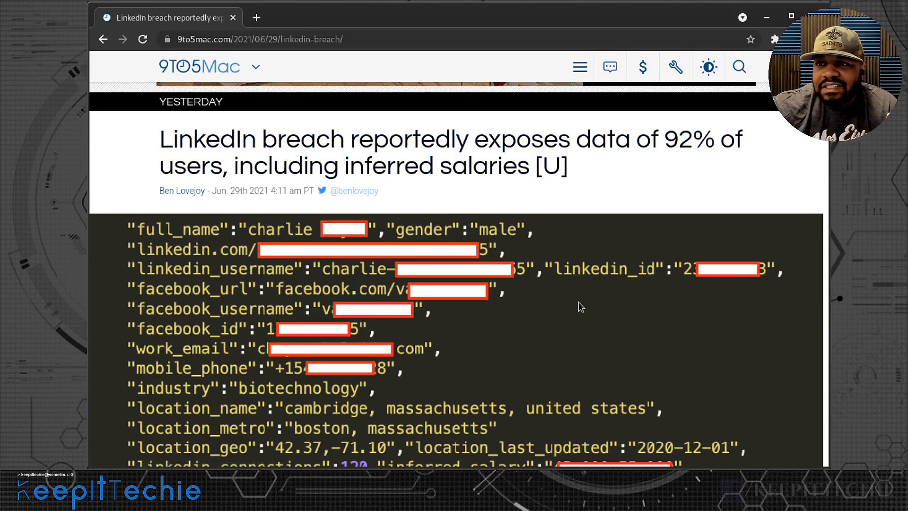
mouse_move(573, 316)
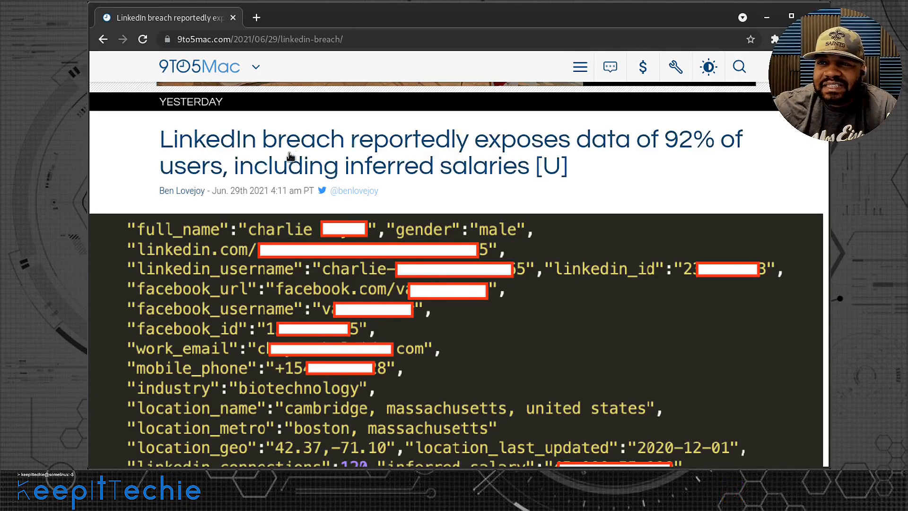
mouse_move(283, 145)
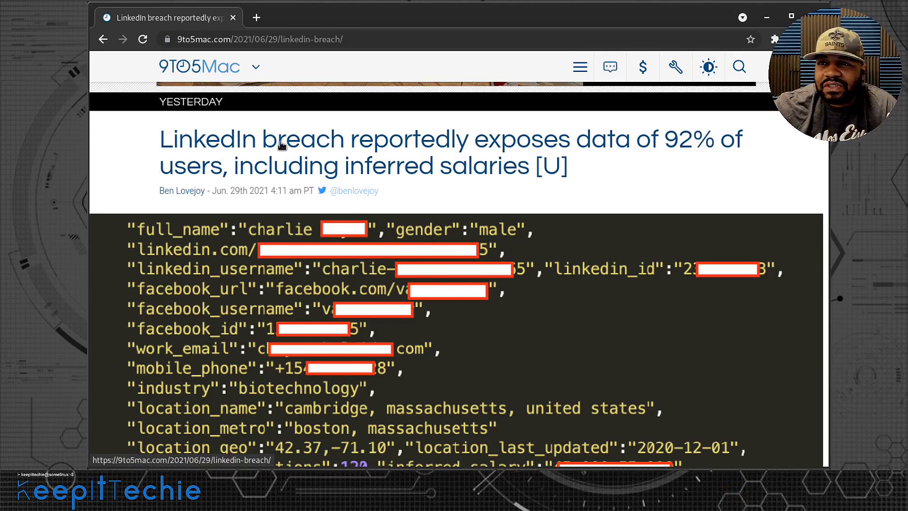
- Scroll past the code sample to the opening paragraphs on 700M exposed users and the 1M-record sample
scroll("down", 3)
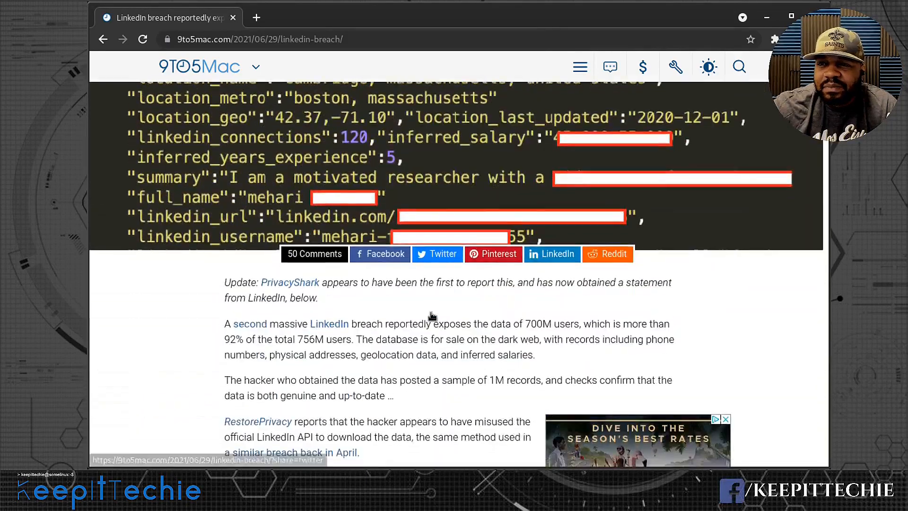
scroll("down", 3)
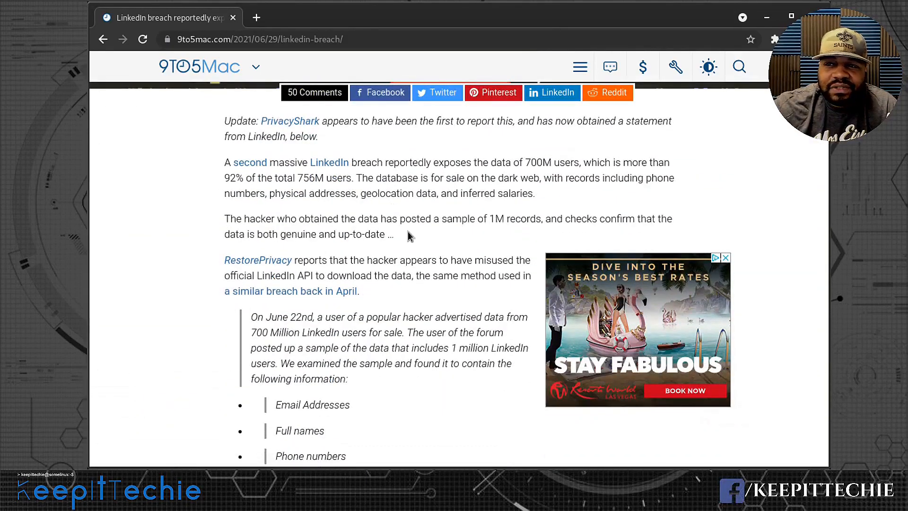
mouse_move(403, 234)
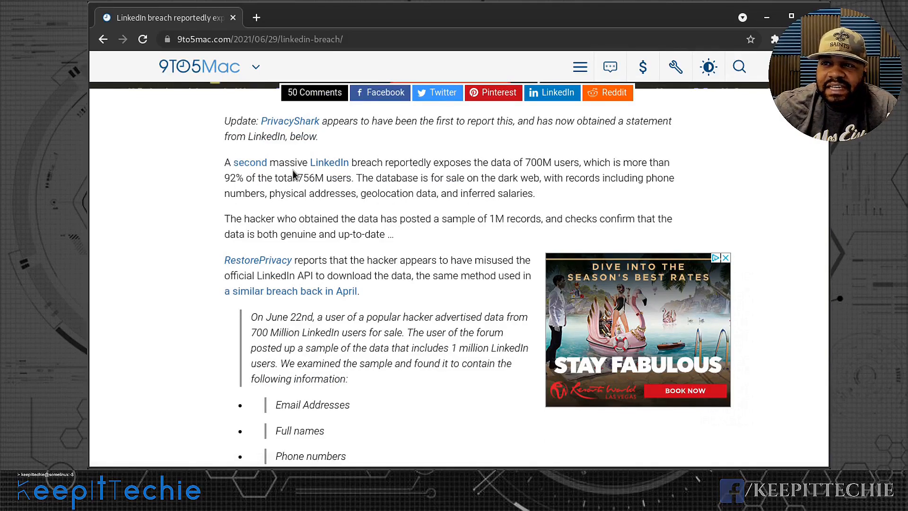
mouse_move(347, 164)
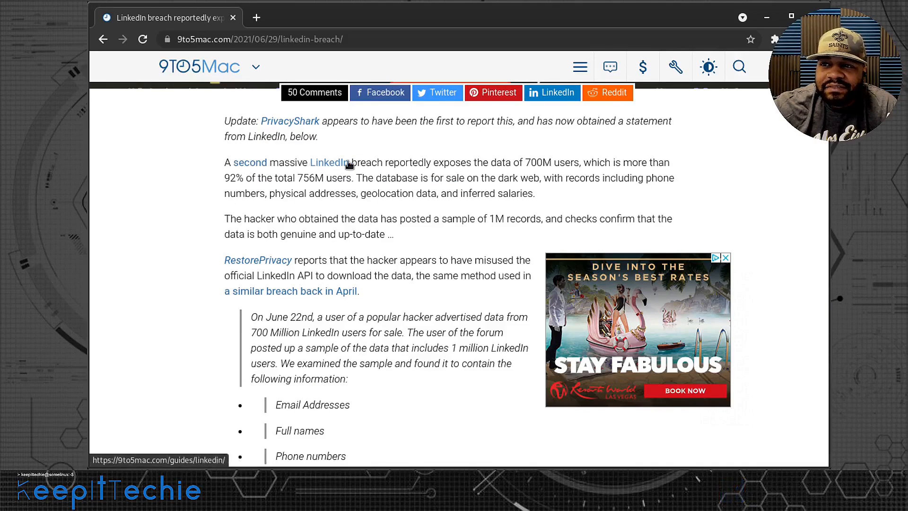
mouse_move(538, 163)
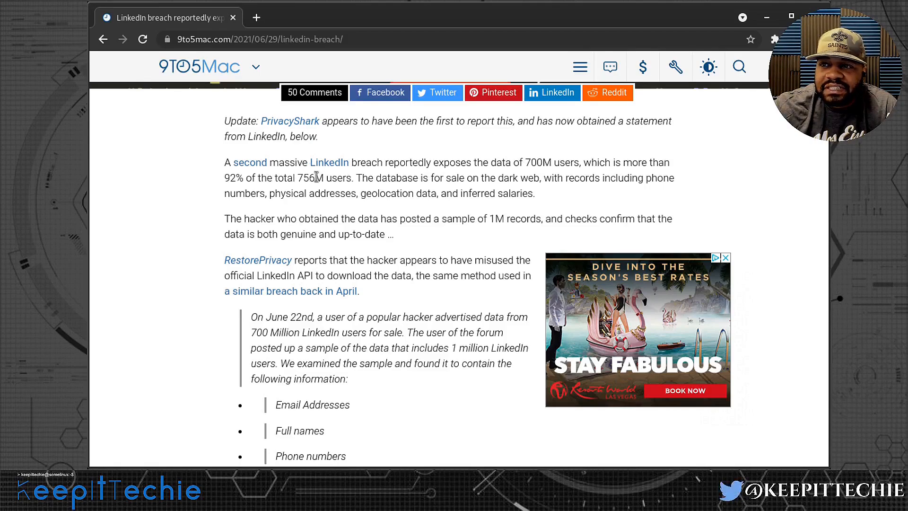
mouse_move(474, 180)
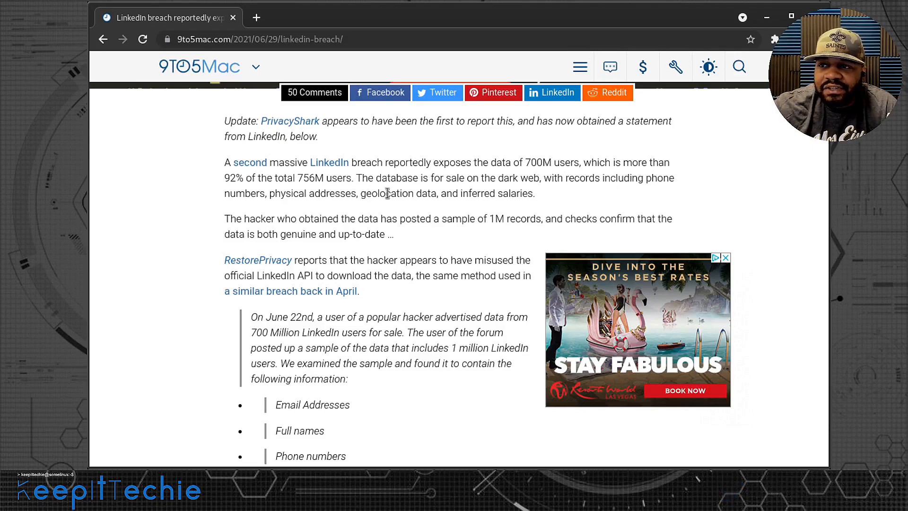
mouse_move(468, 193)
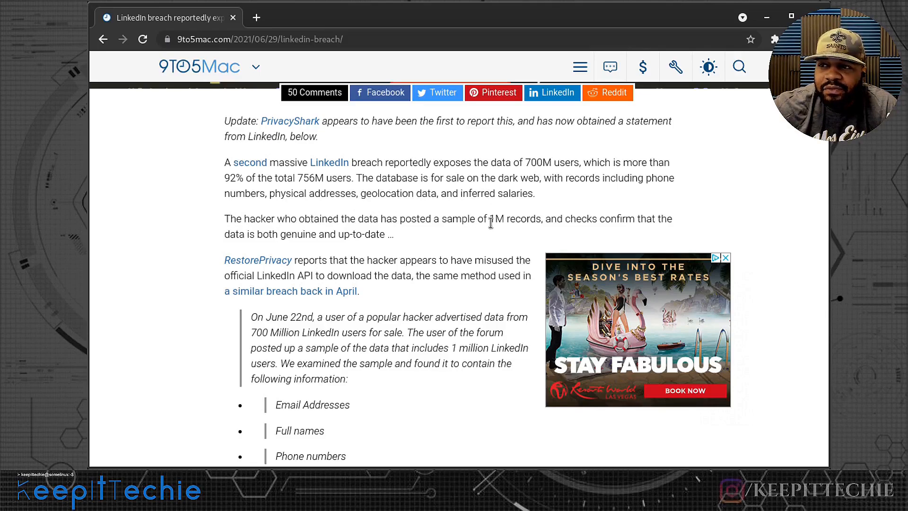
mouse_move(612, 223)
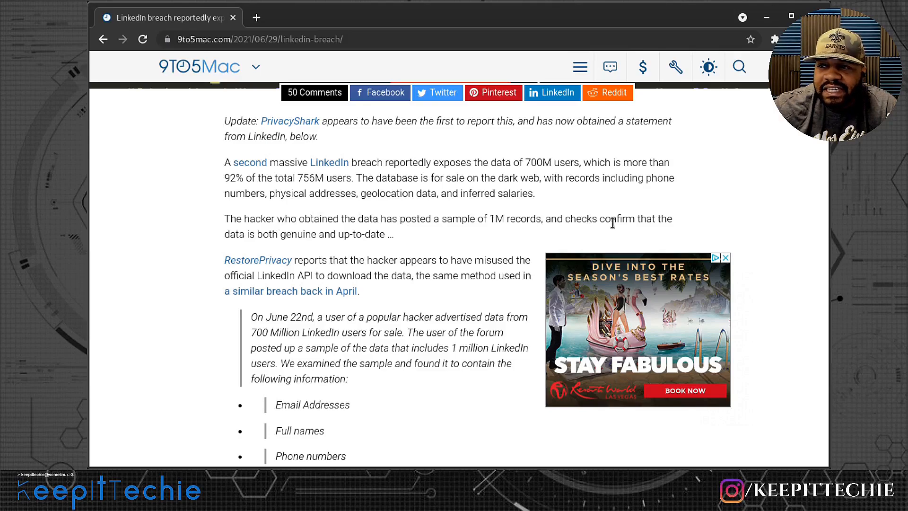
mouse_move(242, 233)
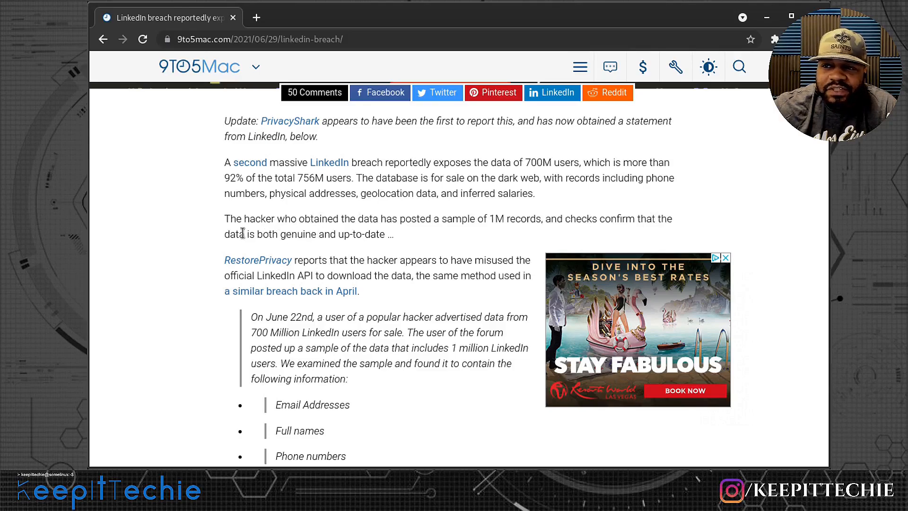
- Scroll down to the RestorePrivacy quote about 700 million LinkedIn users' data for sale on a hacker forum
scroll("down", 3)
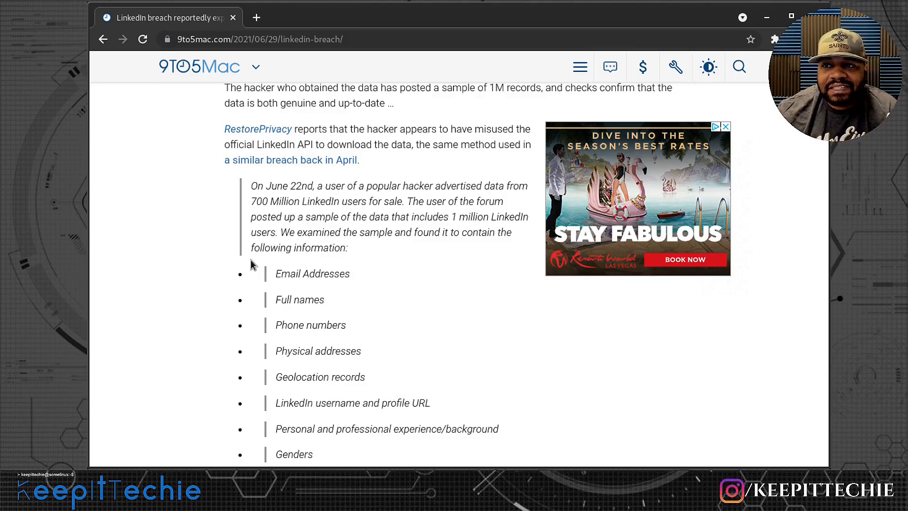
mouse_move(287, 136)
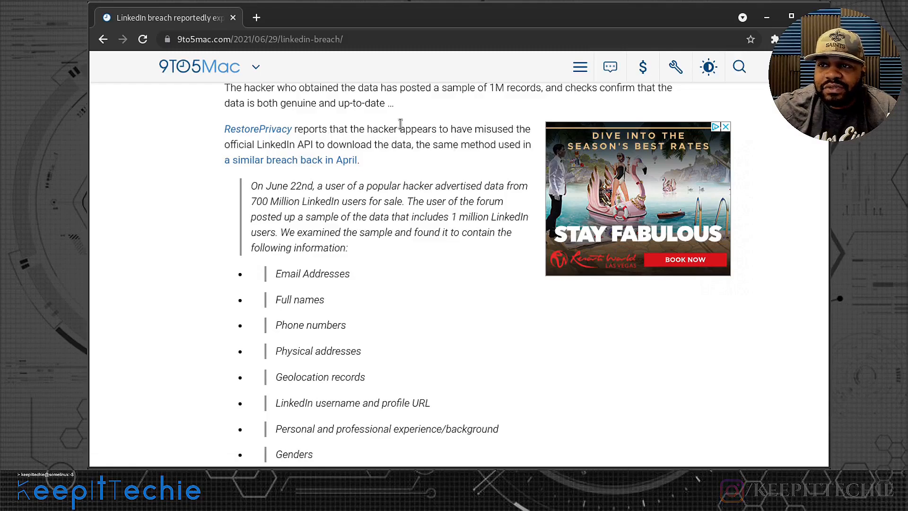
mouse_move(367, 141)
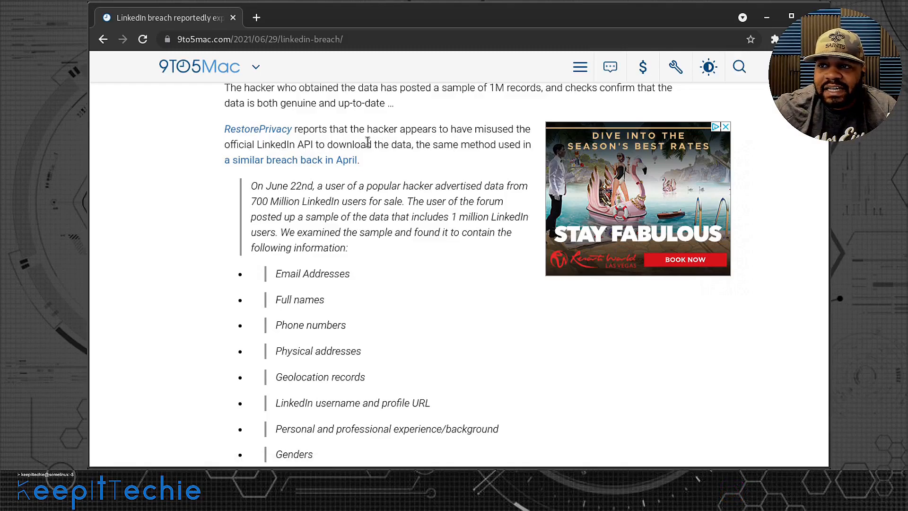
mouse_move(535, 151)
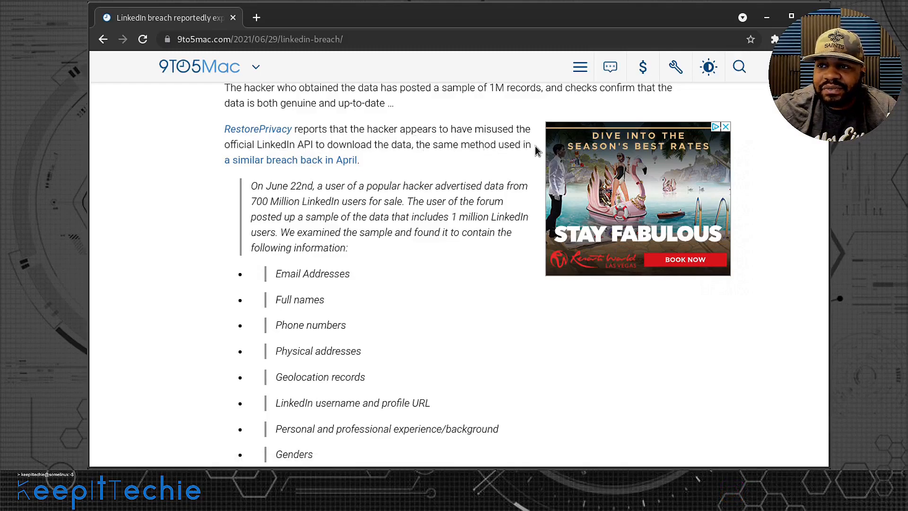
mouse_move(284, 167)
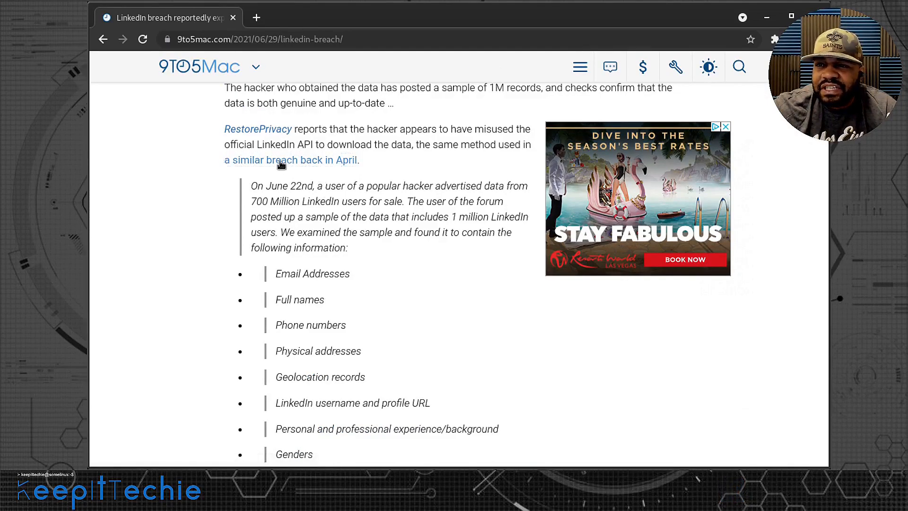
mouse_move(291, 160)
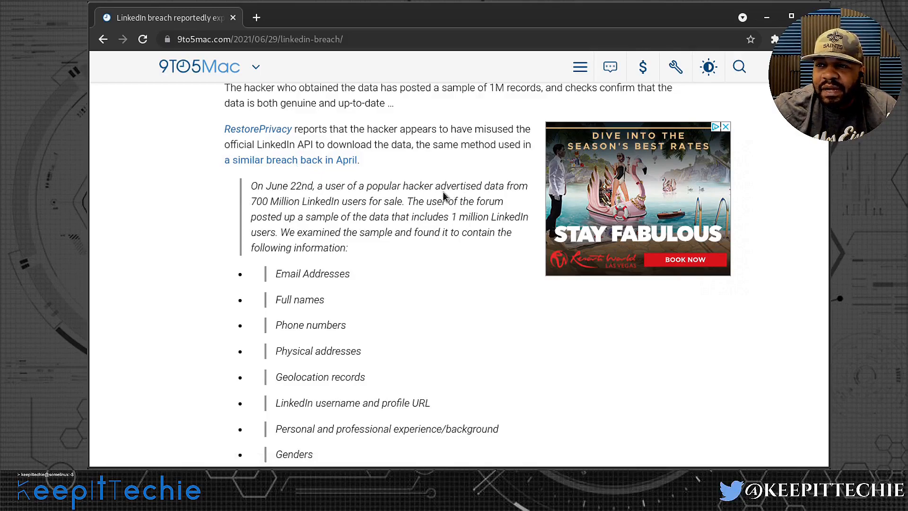
mouse_move(282, 211)
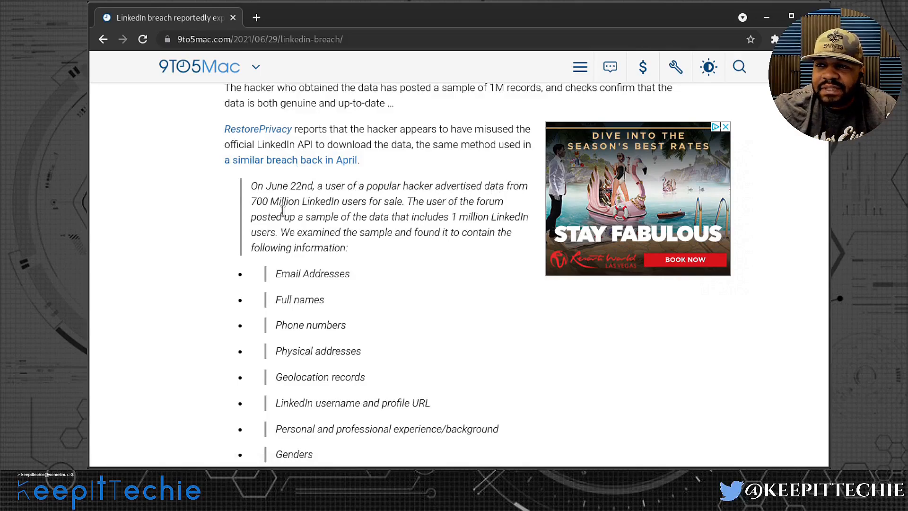
mouse_move(415, 213)
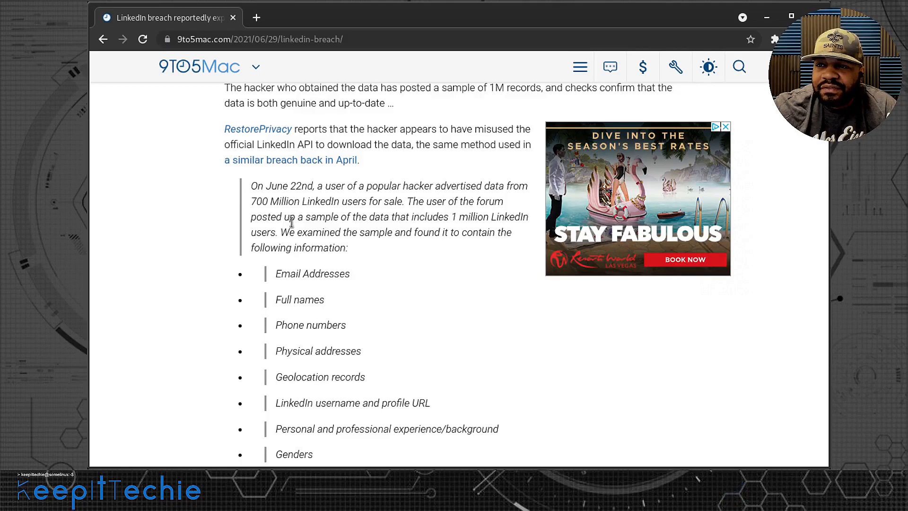
mouse_move(485, 217)
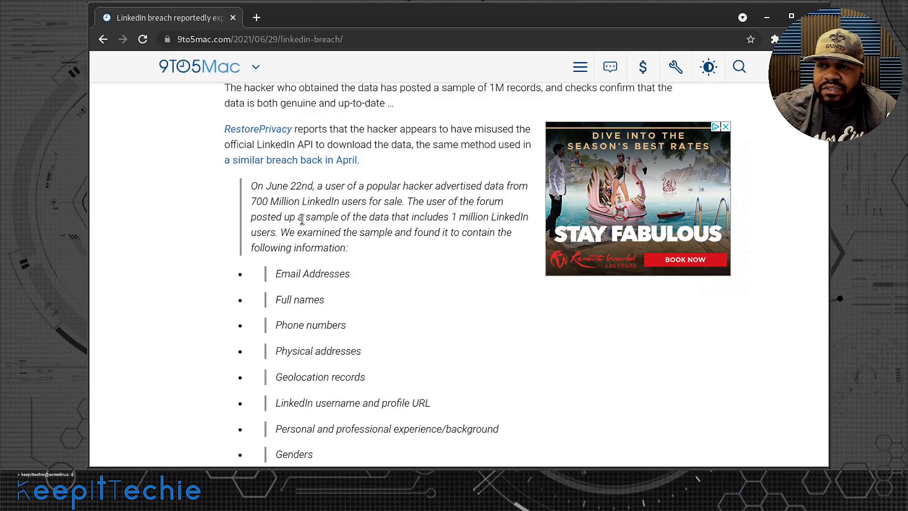
mouse_move(338, 232)
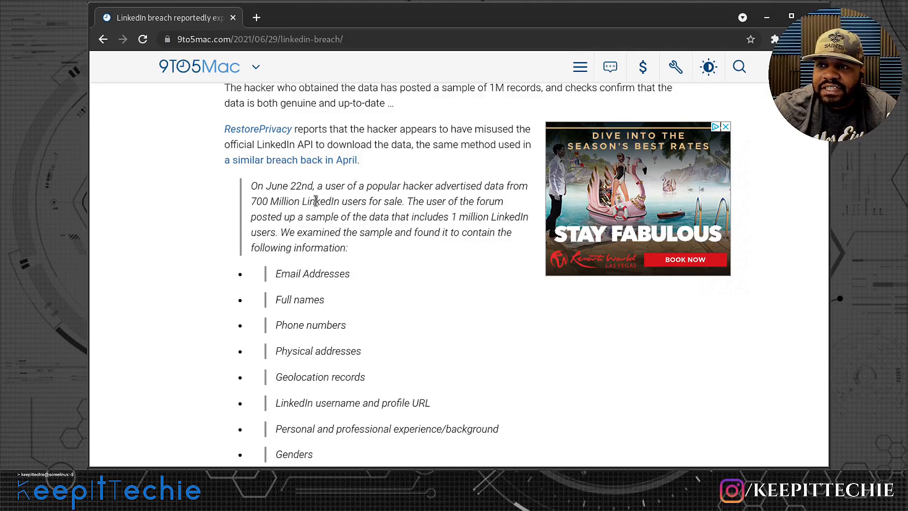
- Highlight the Email Addresses, Full names and Geolocation records items, then continue past the list to the no-passwords passage
scroll("down", 3)
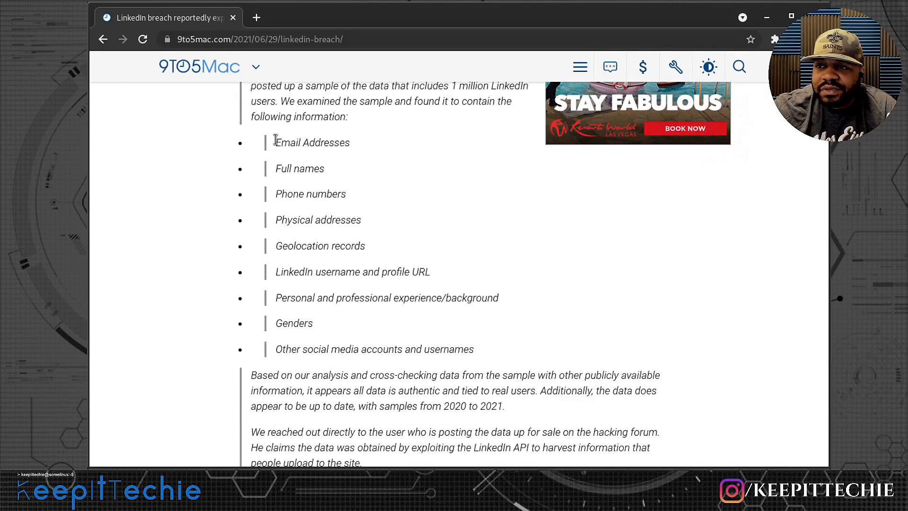
double_click(311, 142)
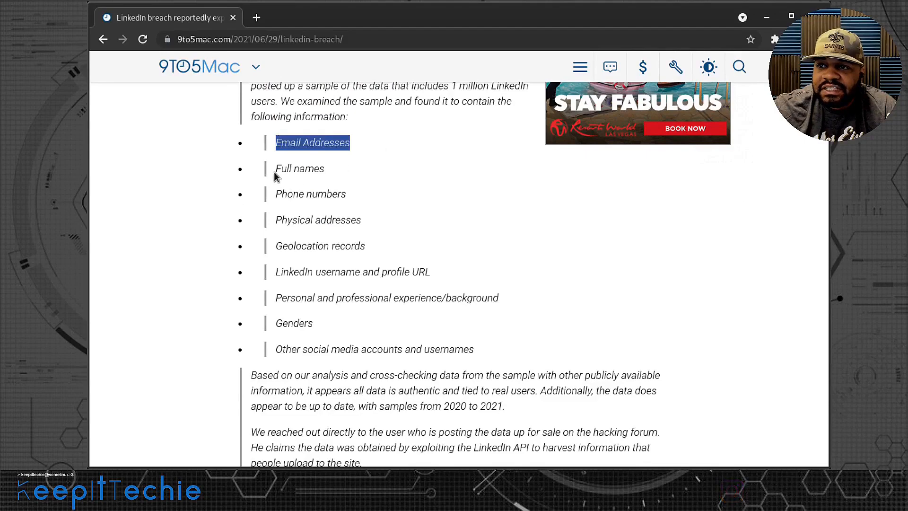
double_click(300, 169)
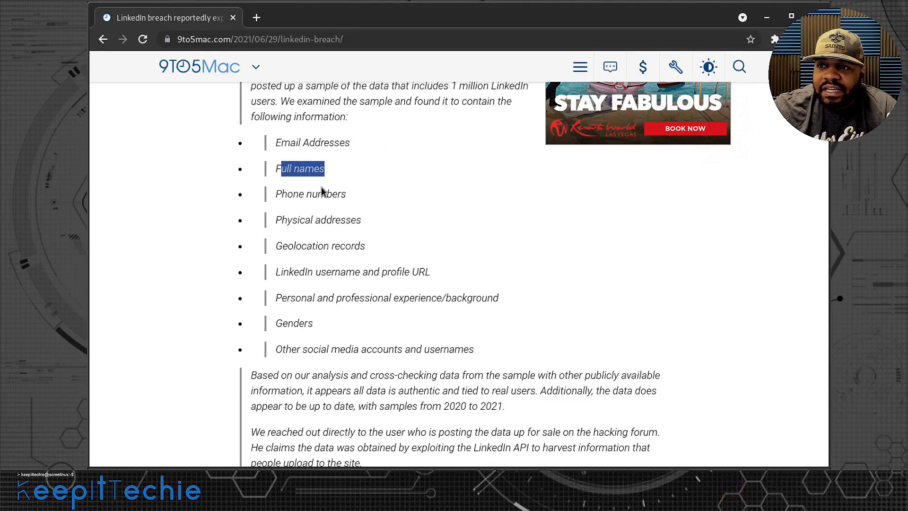
mouse_move(314, 243)
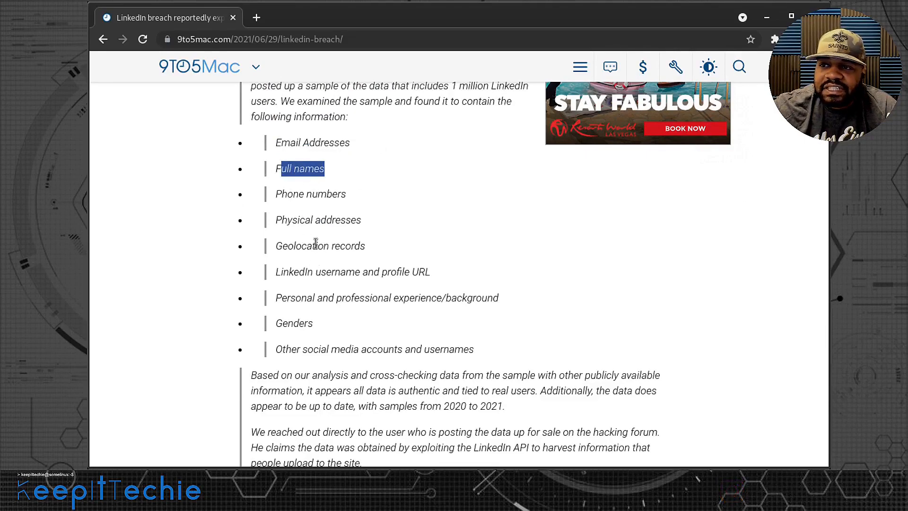
mouse_move(300, 272)
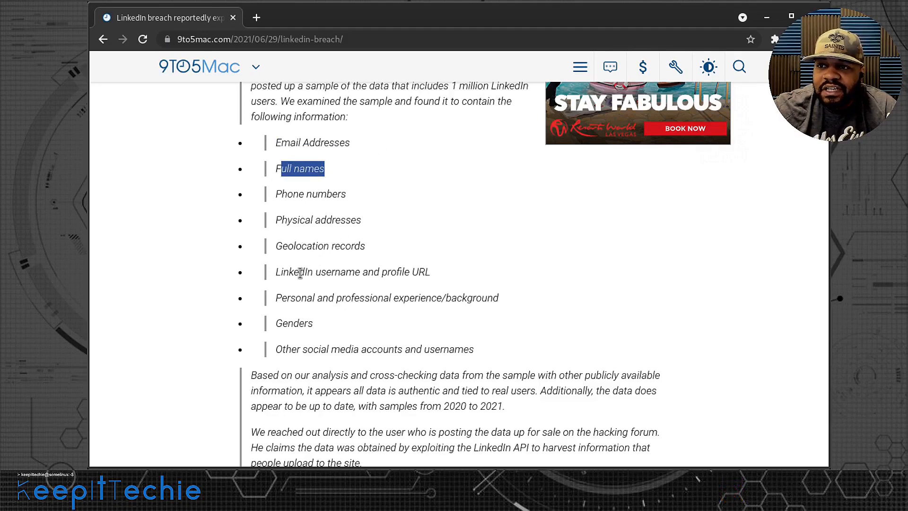
mouse_move(447, 278)
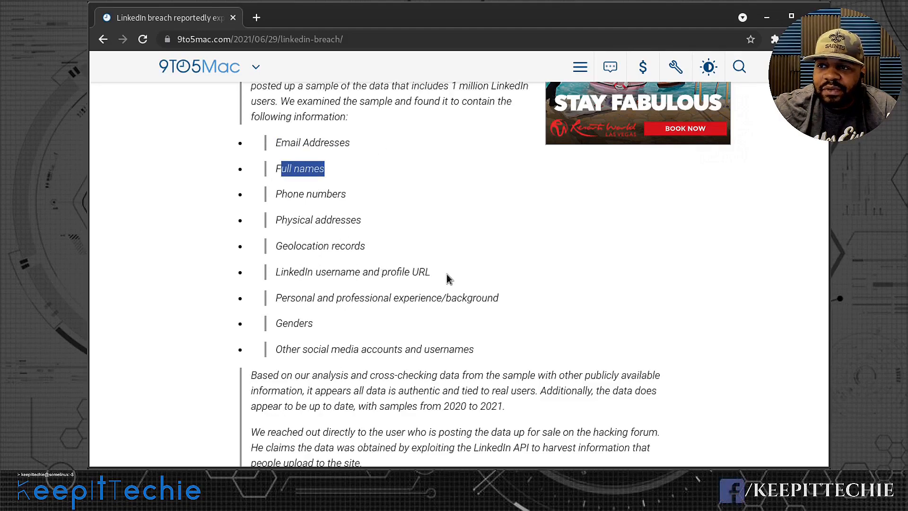
mouse_move(371, 249)
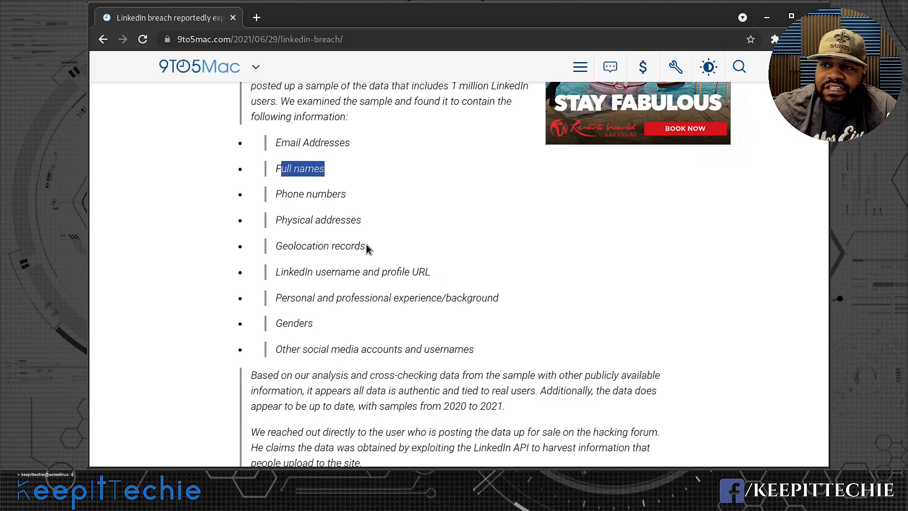
double_click(321, 245)
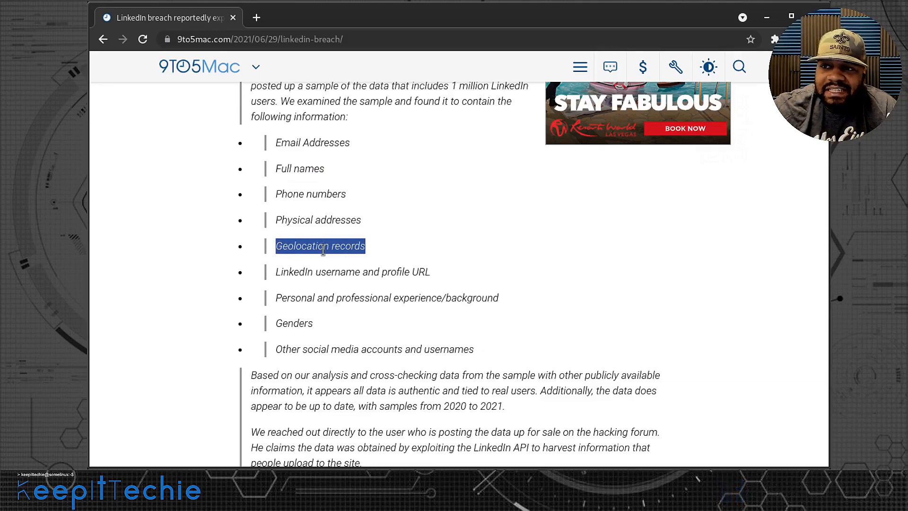
mouse_move(324, 283)
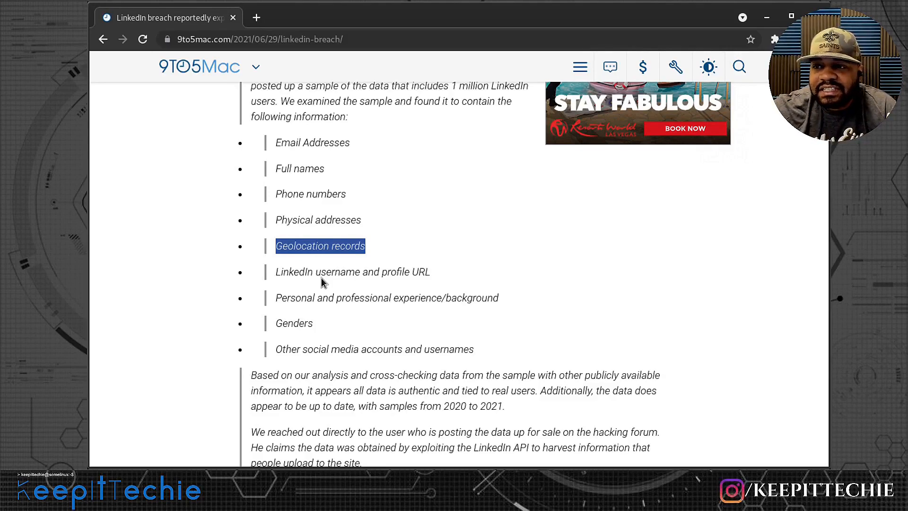
mouse_move(294, 284)
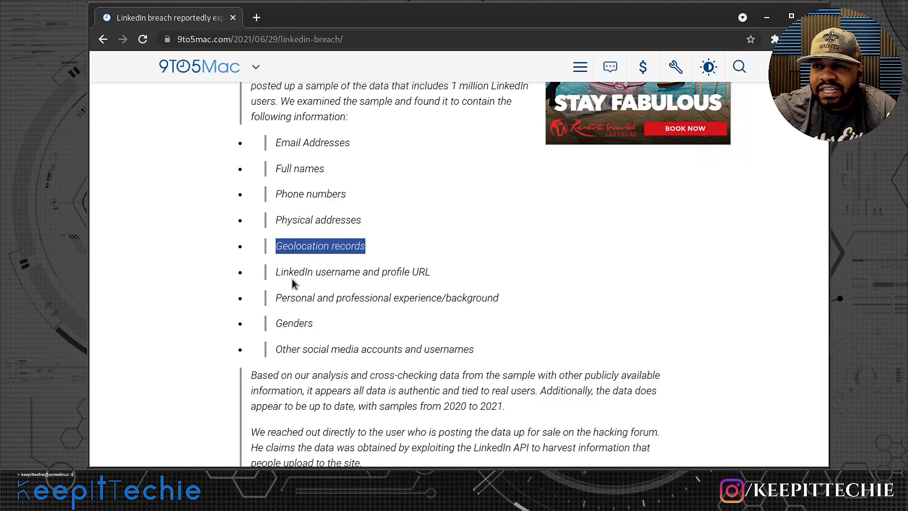
mouse_move(275, 276)
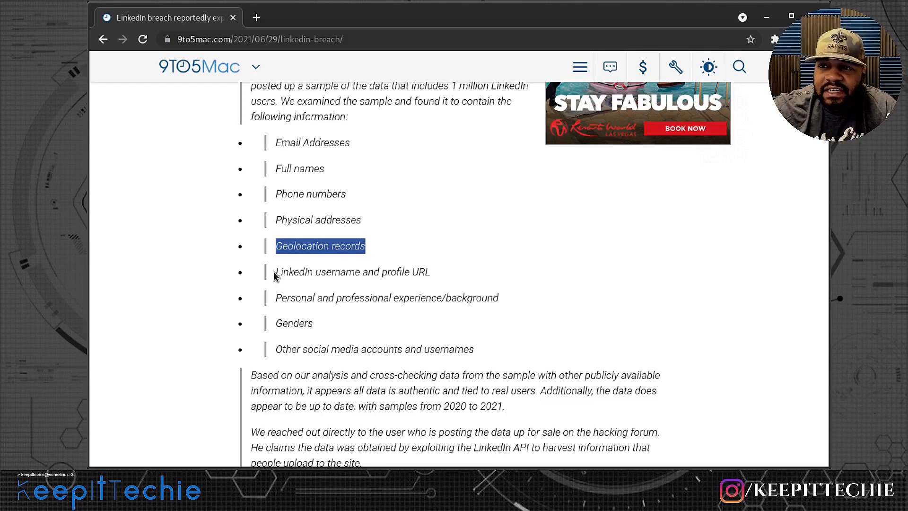
mouse_move(267, 306)
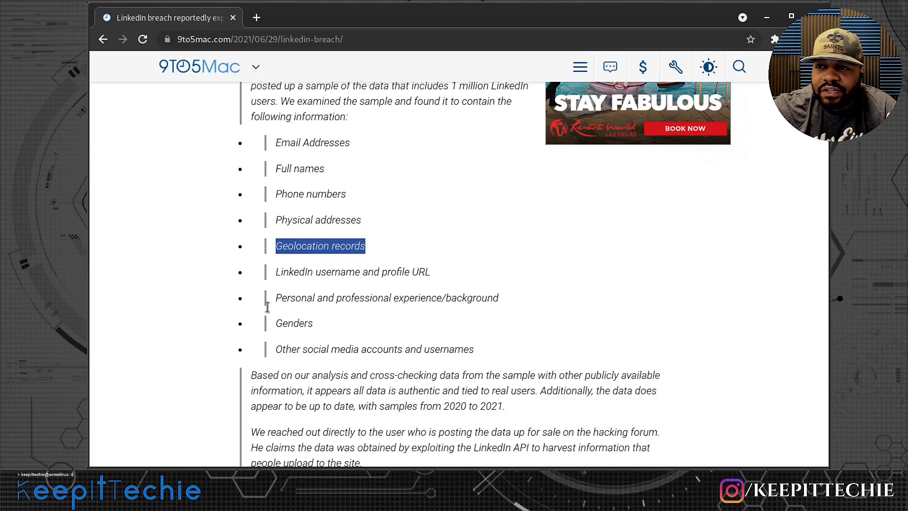
mouse_move(436, 304)
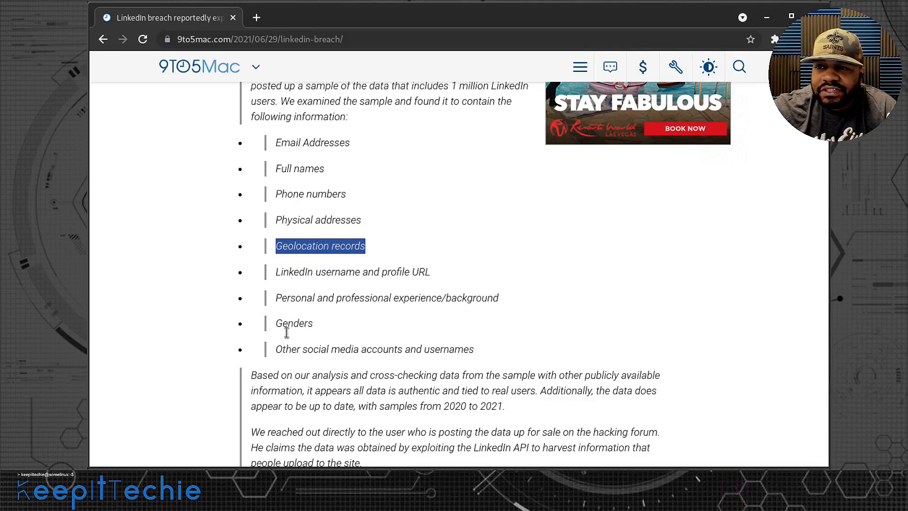
mouse_move(480, 350)
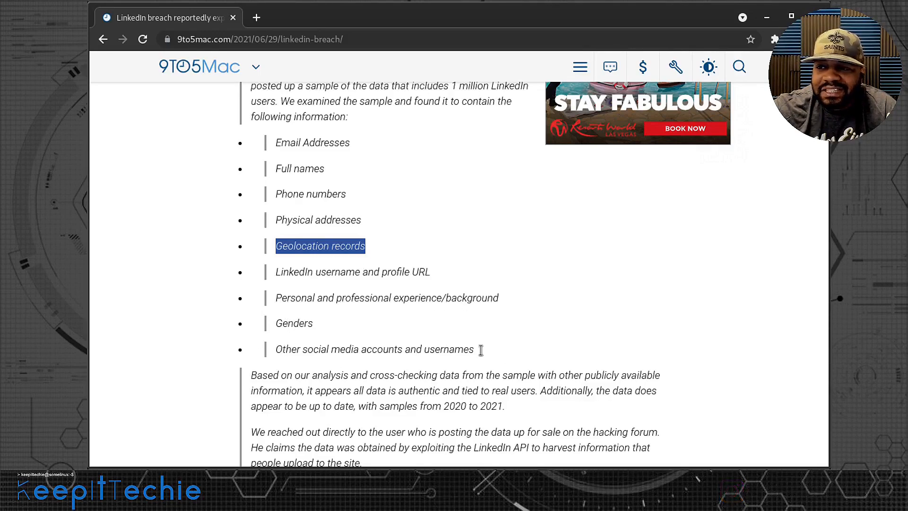
scroll("down", 3)
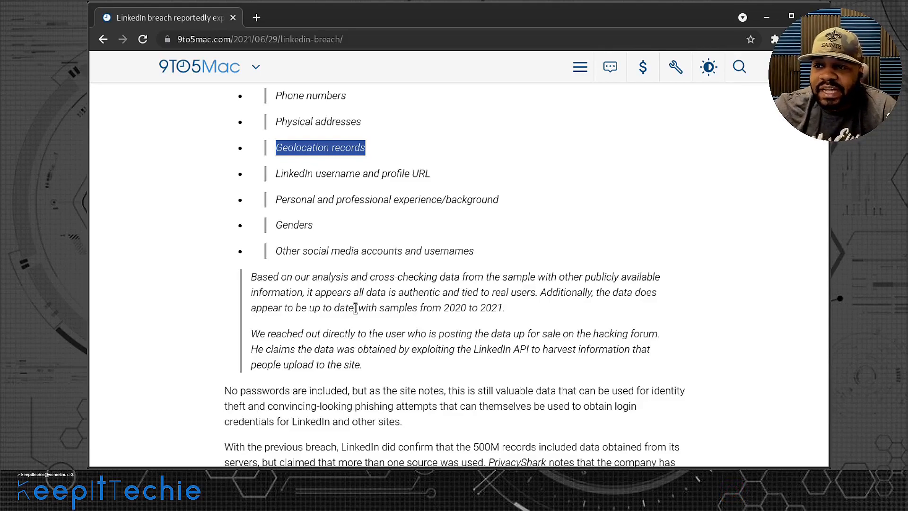
scroll("down", 3)
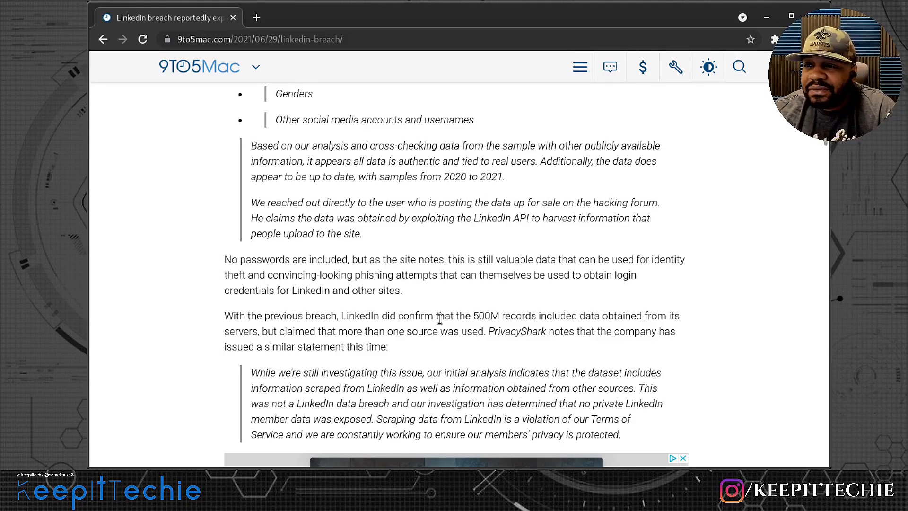
mouse_move(461, 254)
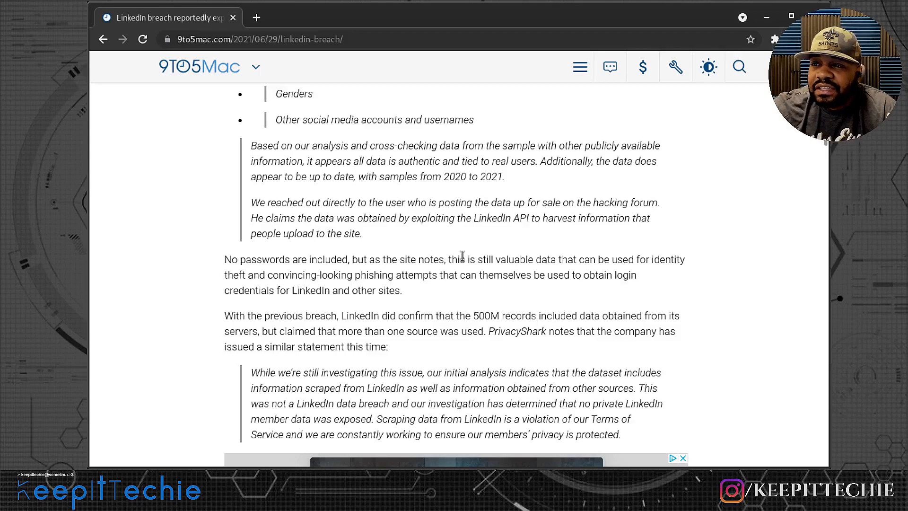
mouse_move(608, 262)
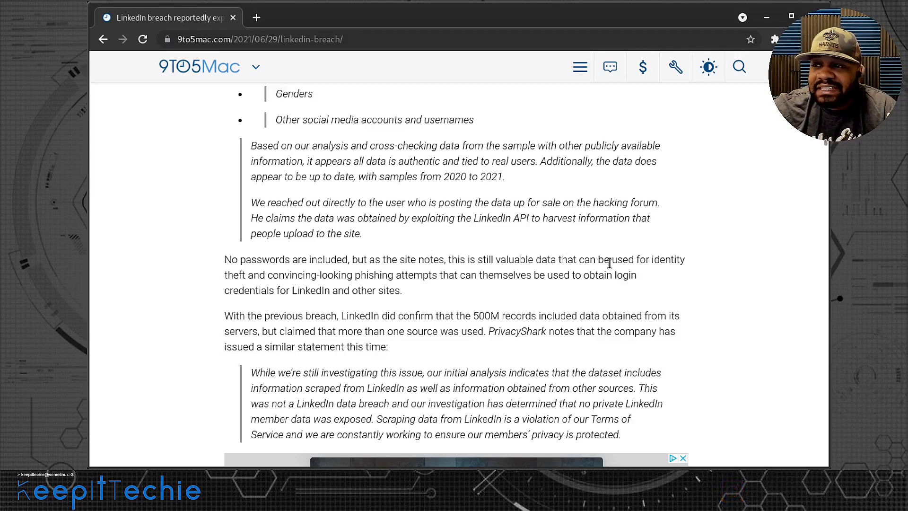
mouse_move(387, 286)
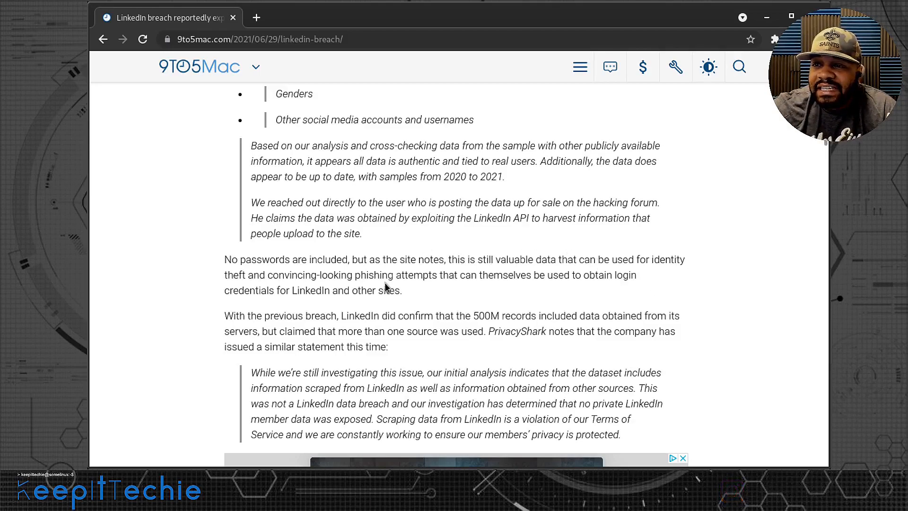
mouse_move(336, 277)
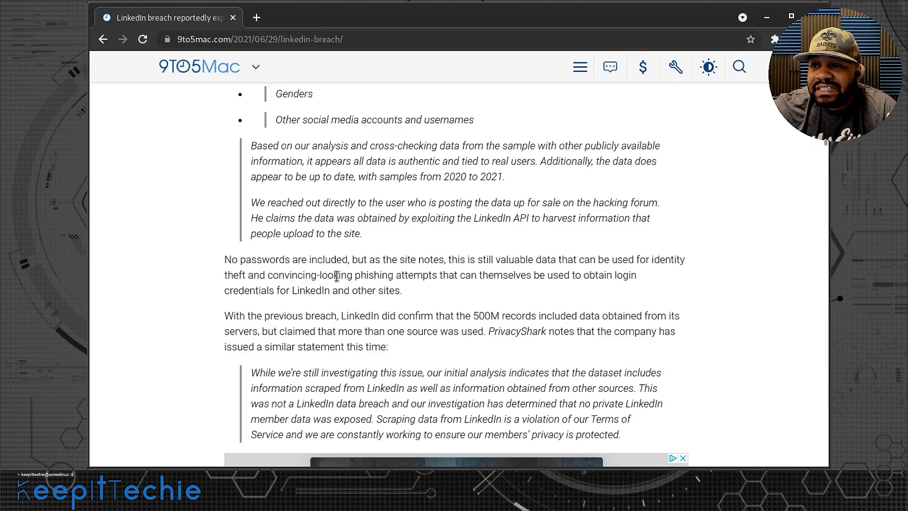
mouse_move(457, 279)
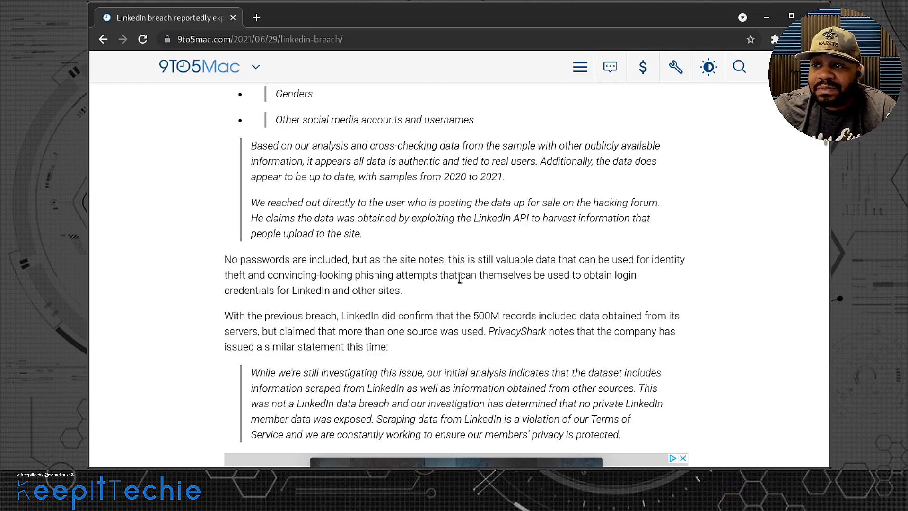
mouse_move(622, 286)
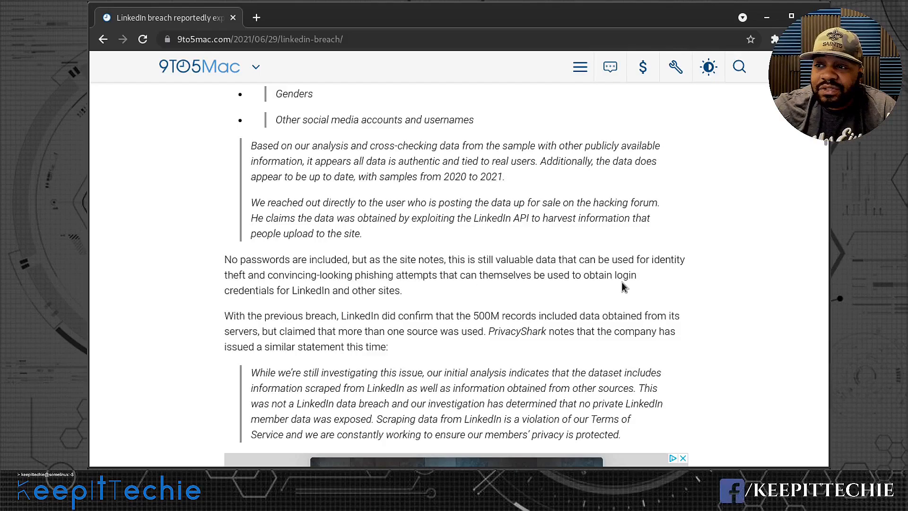
mouse_move(270, 292)
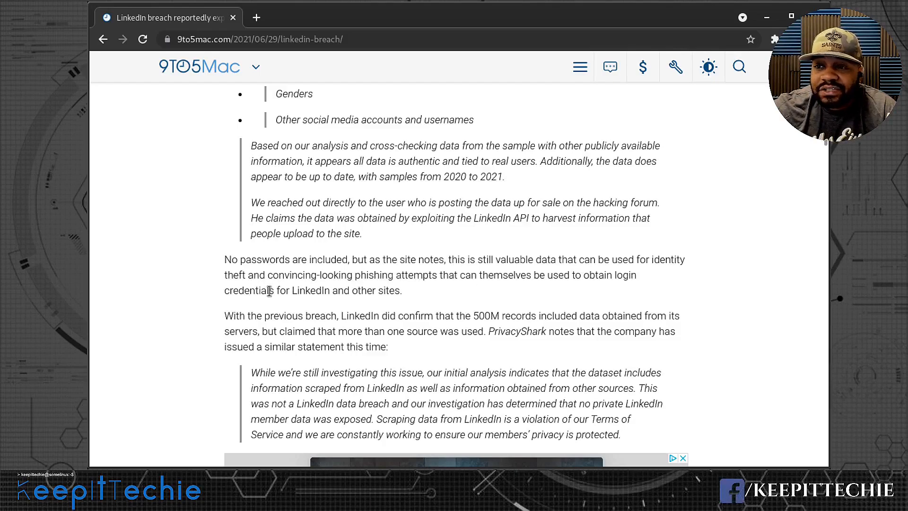
mouse_move(291, 288)
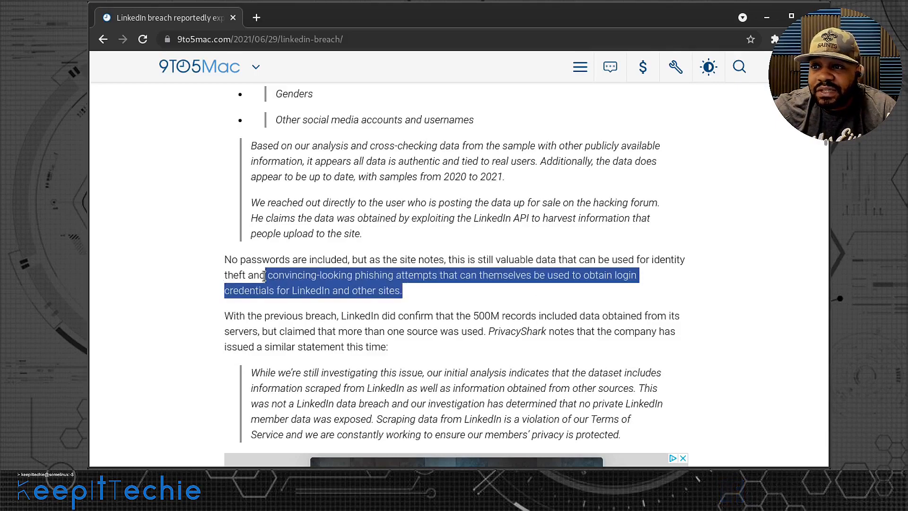
left_click(405, 299)
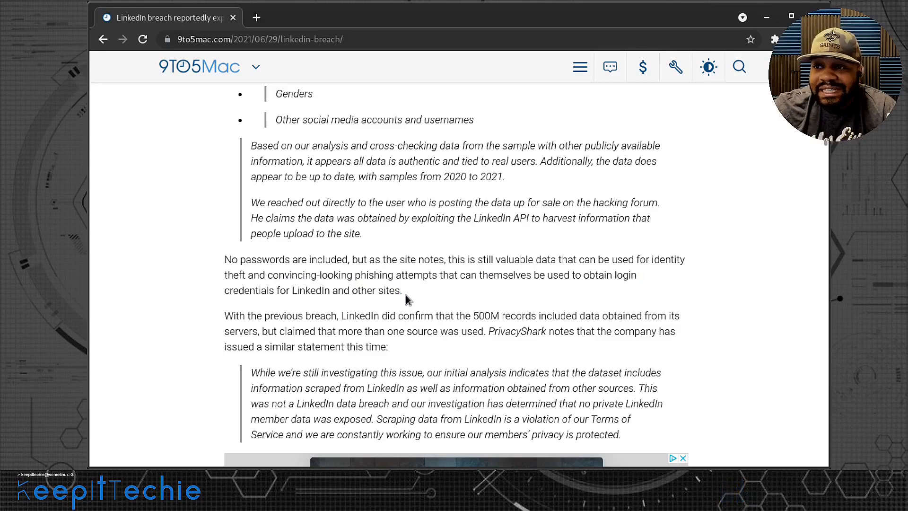
mouse_move(413, 293)
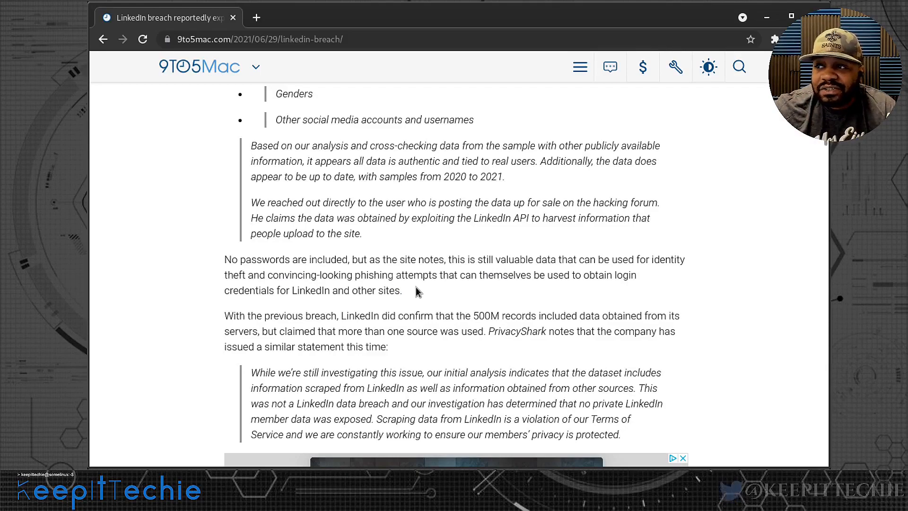
mouse_move(414, 299)
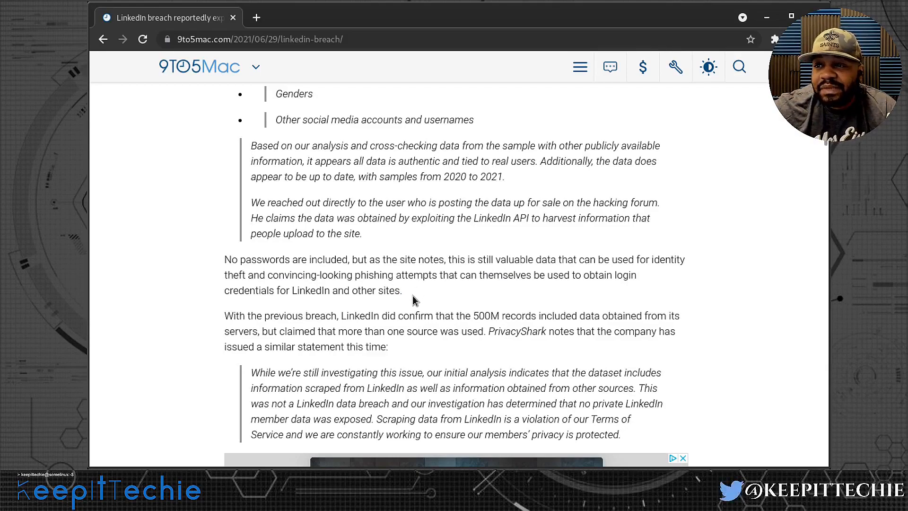
mouse_move(370, 311)
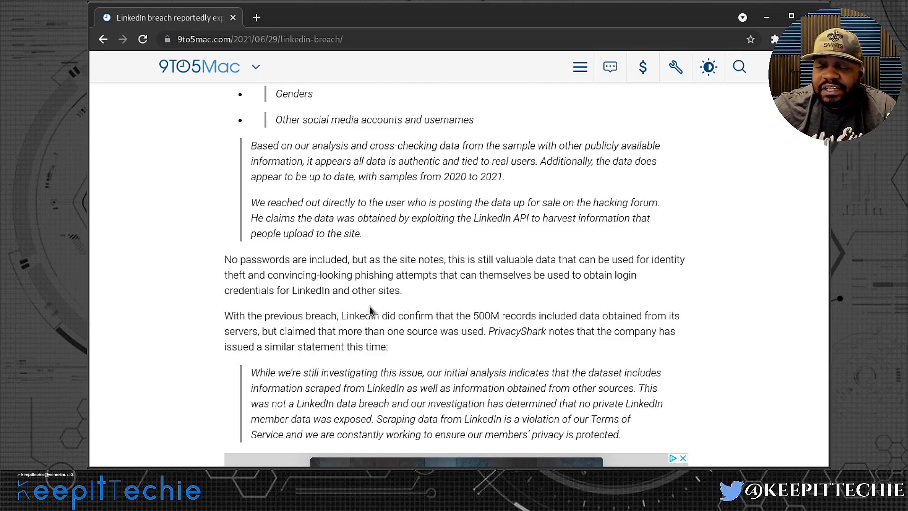
mouse_move(382, 302)
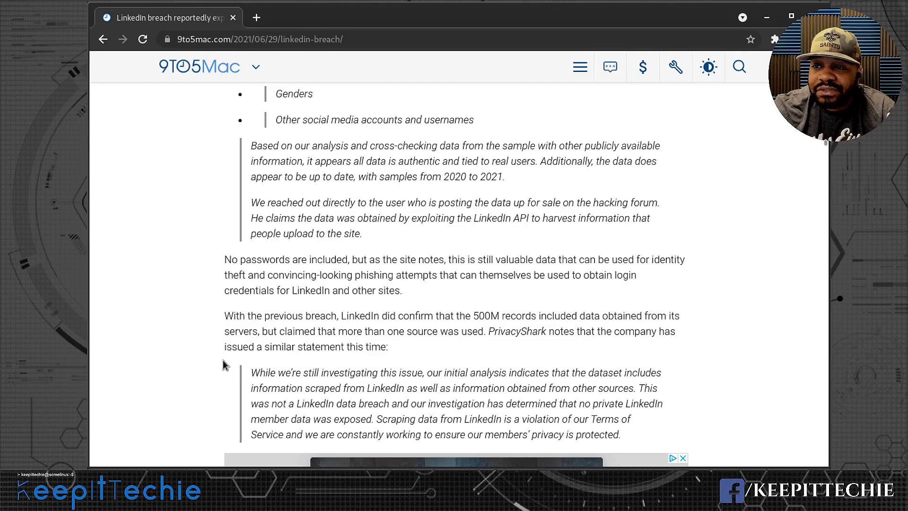
- Scroll down slightly to reveal LinkedIn's full statement denying a data breach above an ad
scroll("down", 3)
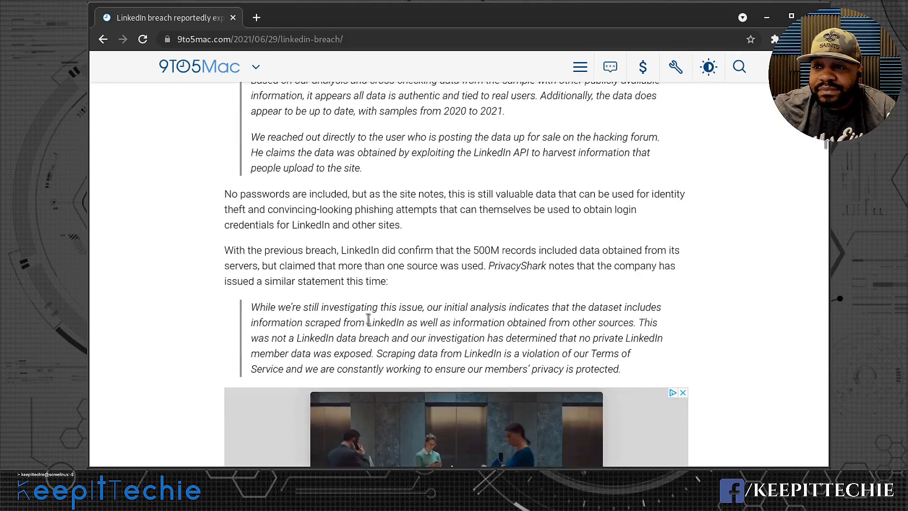
scroll("down", 3)
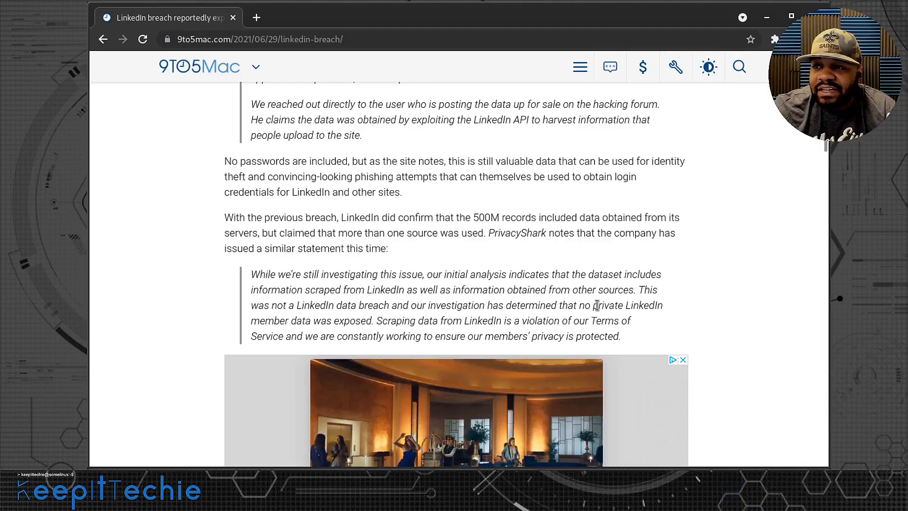
mouse_move(268, 324)
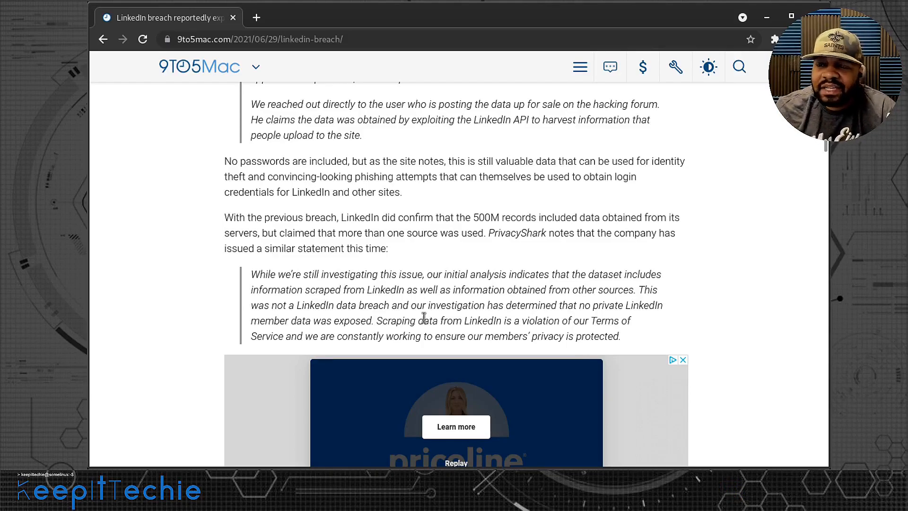
mouse_move(407, 343)
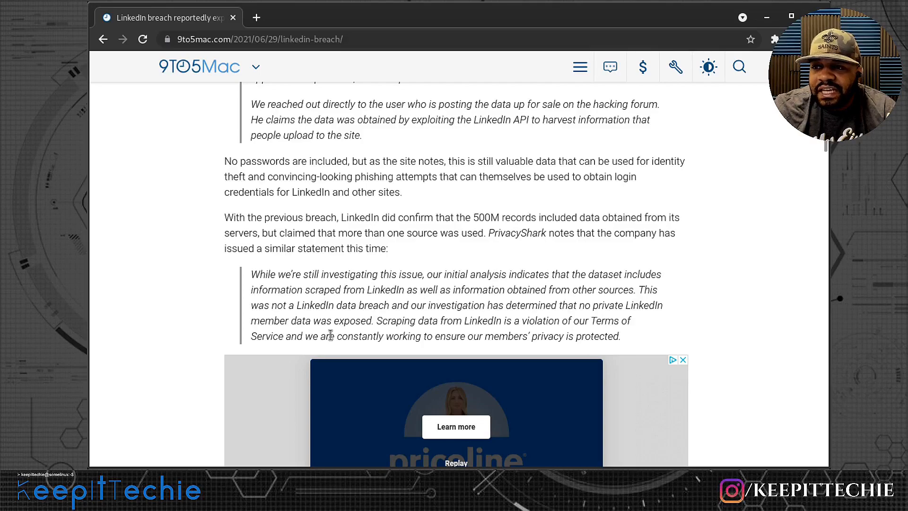
- Scroll past the YouTube embed to the article's closing line, then back up to the headline
scroll("down", 3)
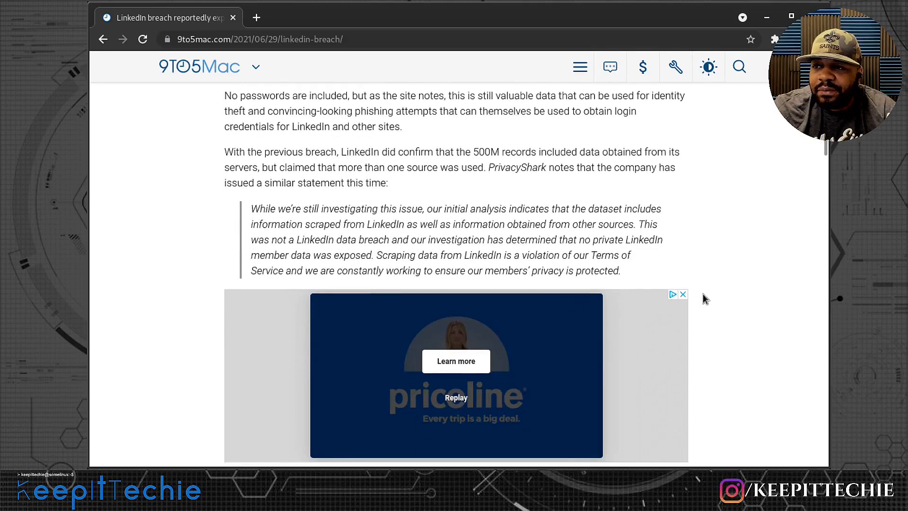
scroll("down", 3)
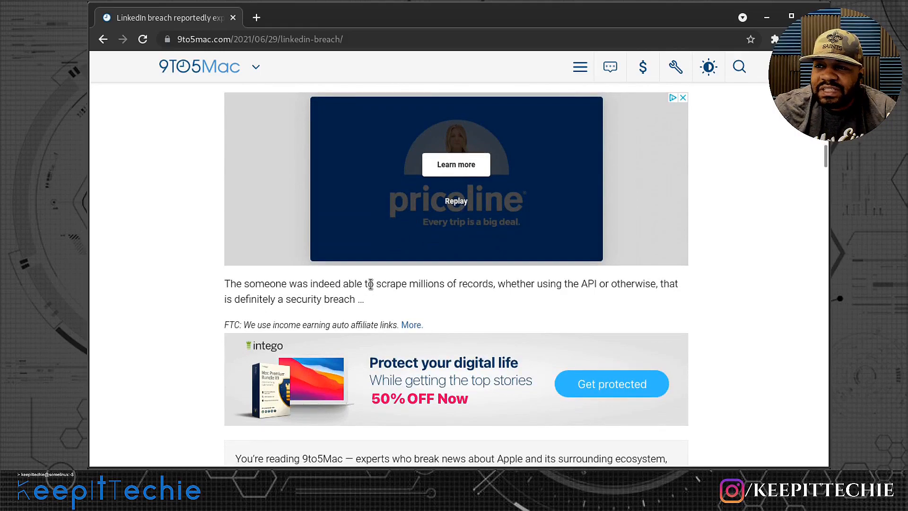
mouse_move(539, 304)
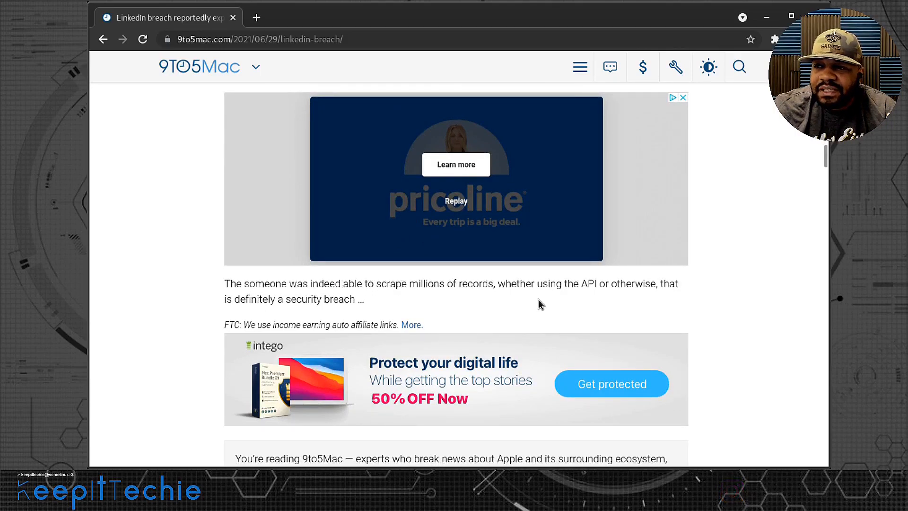
mouse_move(632, 285)
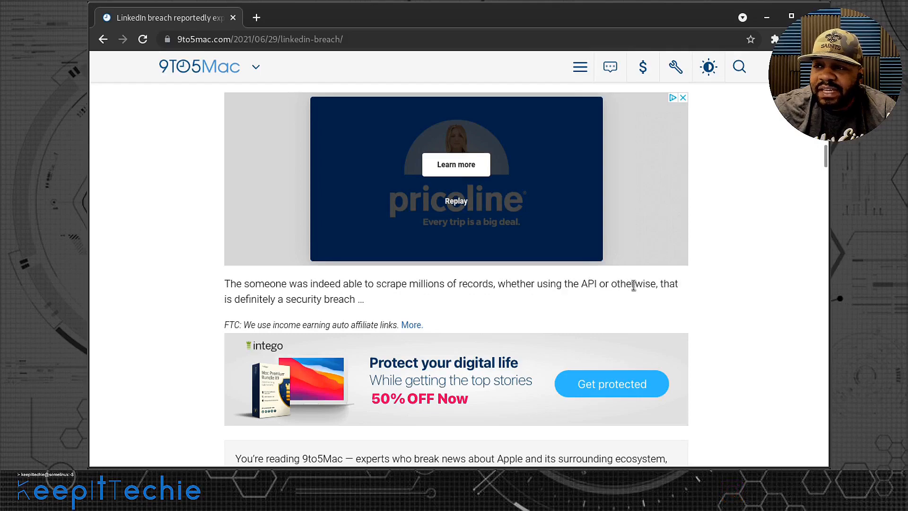
mouse_move(225, 303)
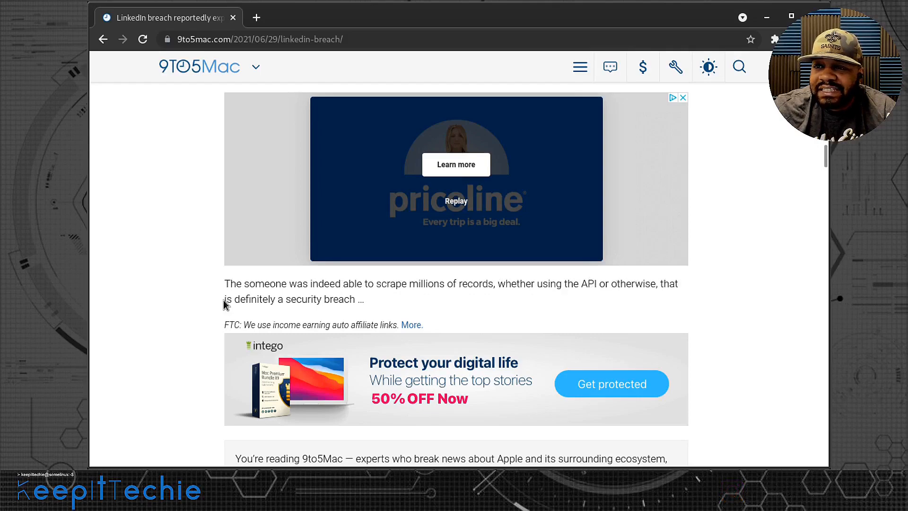
mouse_move(300, 302)
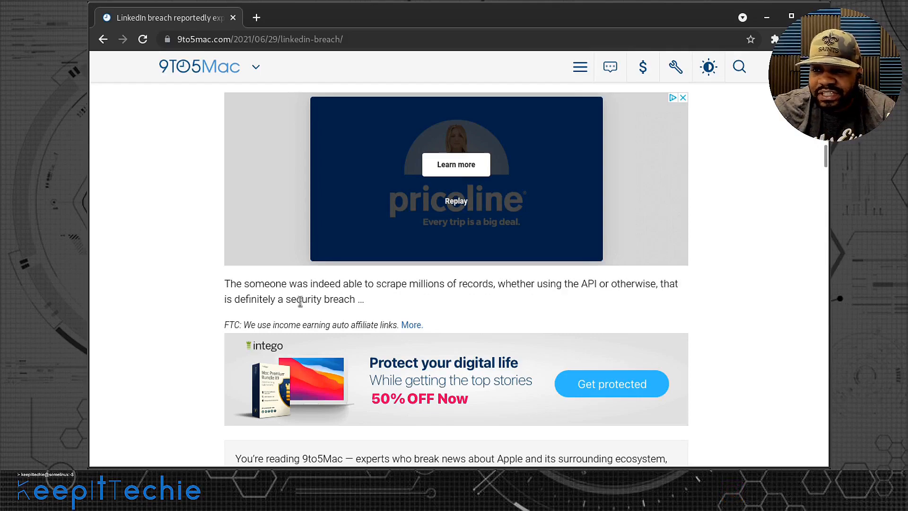
scroll("down", 3)
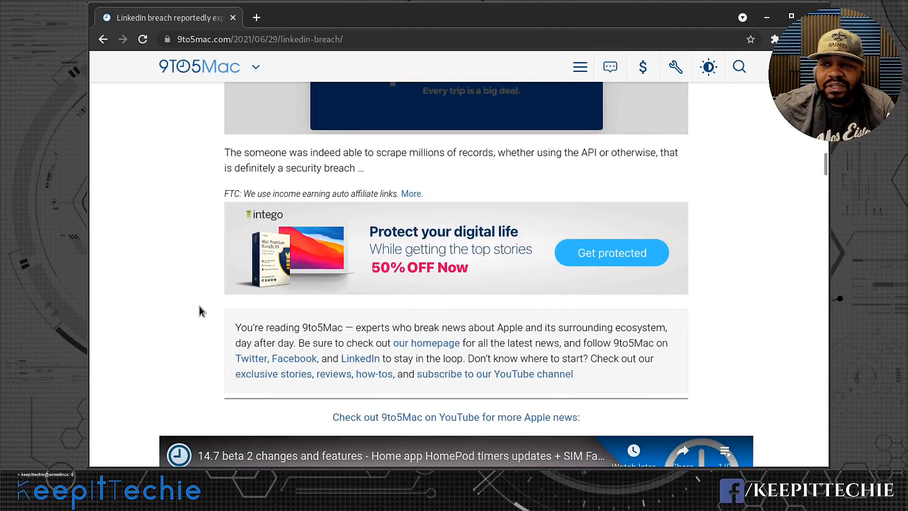
scroll("down", 3)
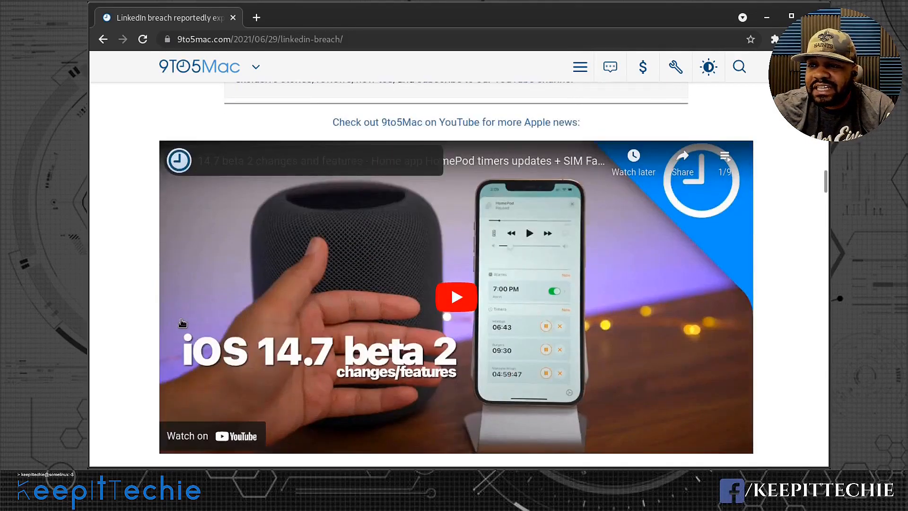
scroll("up", 3)
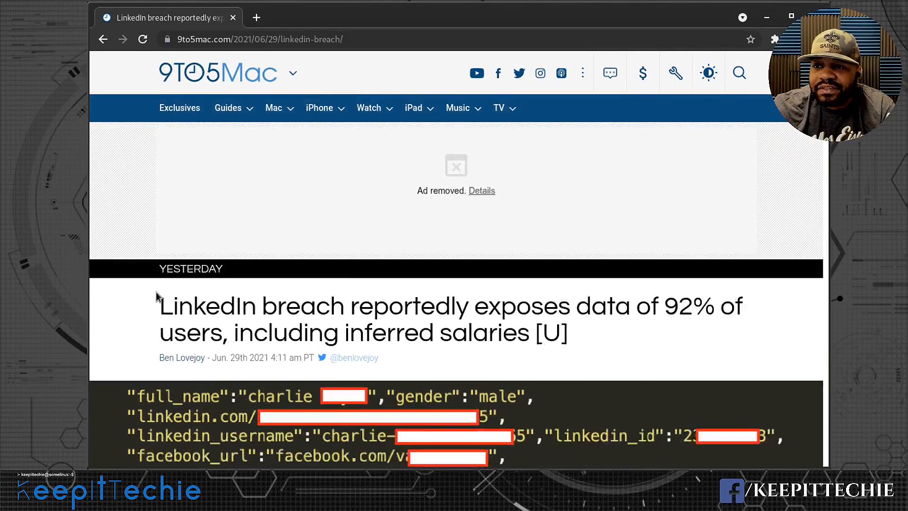
- Select the article's full URL in the address bar with the headline still on screen
scroll("down", 3)
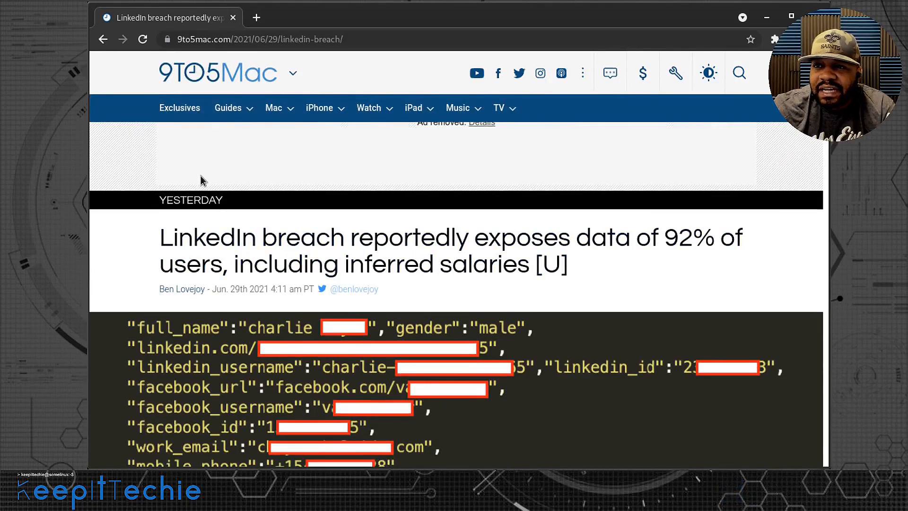
mouse_move(295, 39)
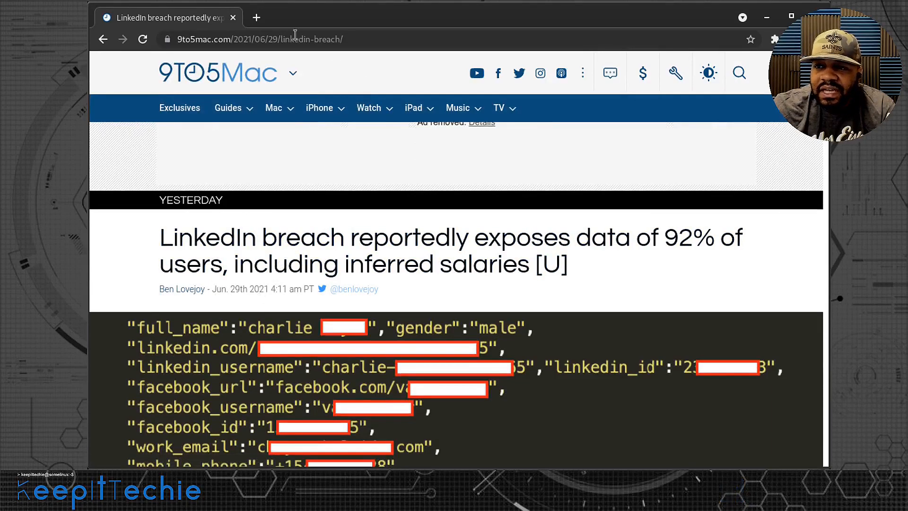
left_click(261, 39)
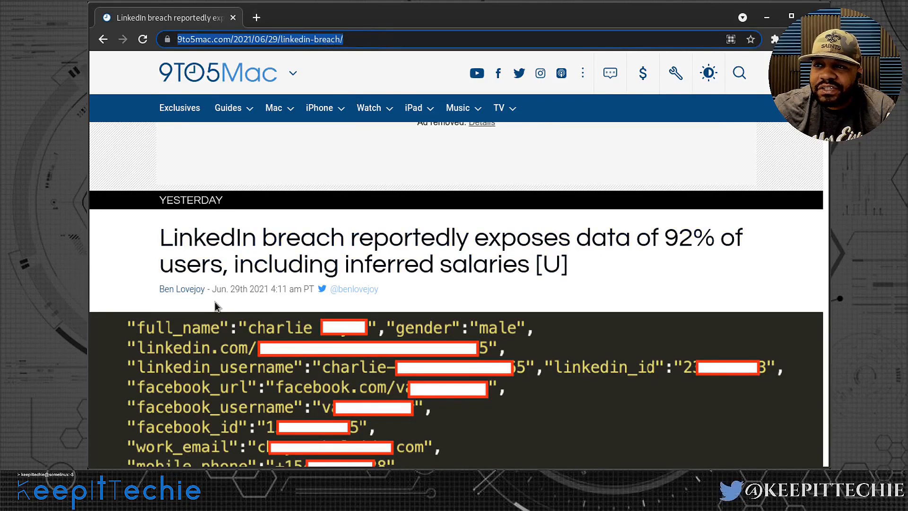
mouse_move(200, 256)
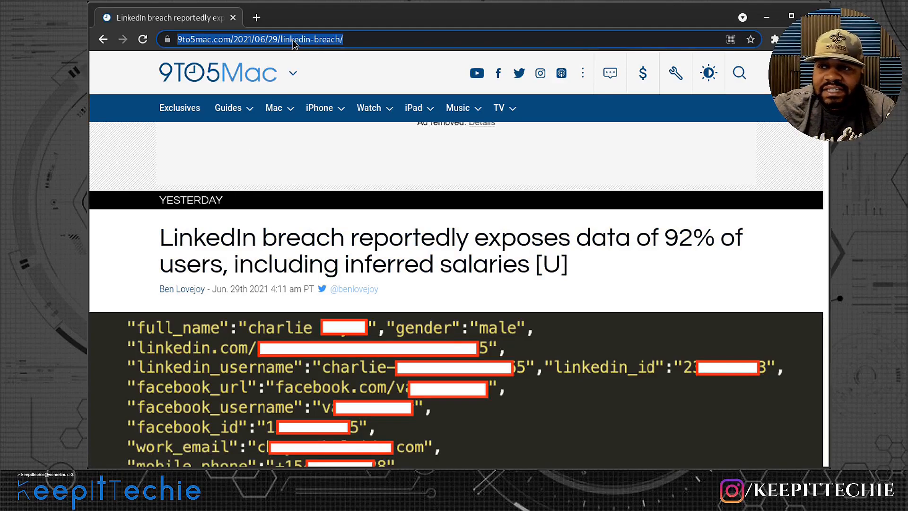
mouse_move(302, 254)
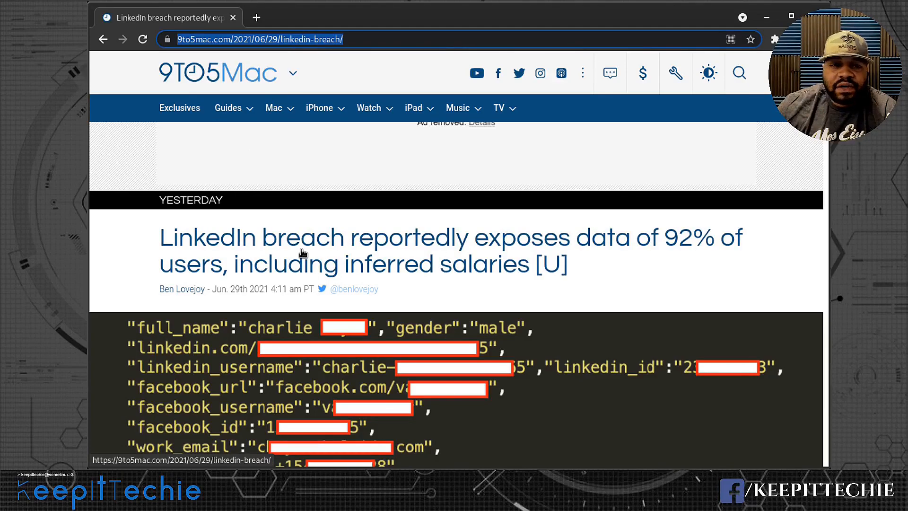